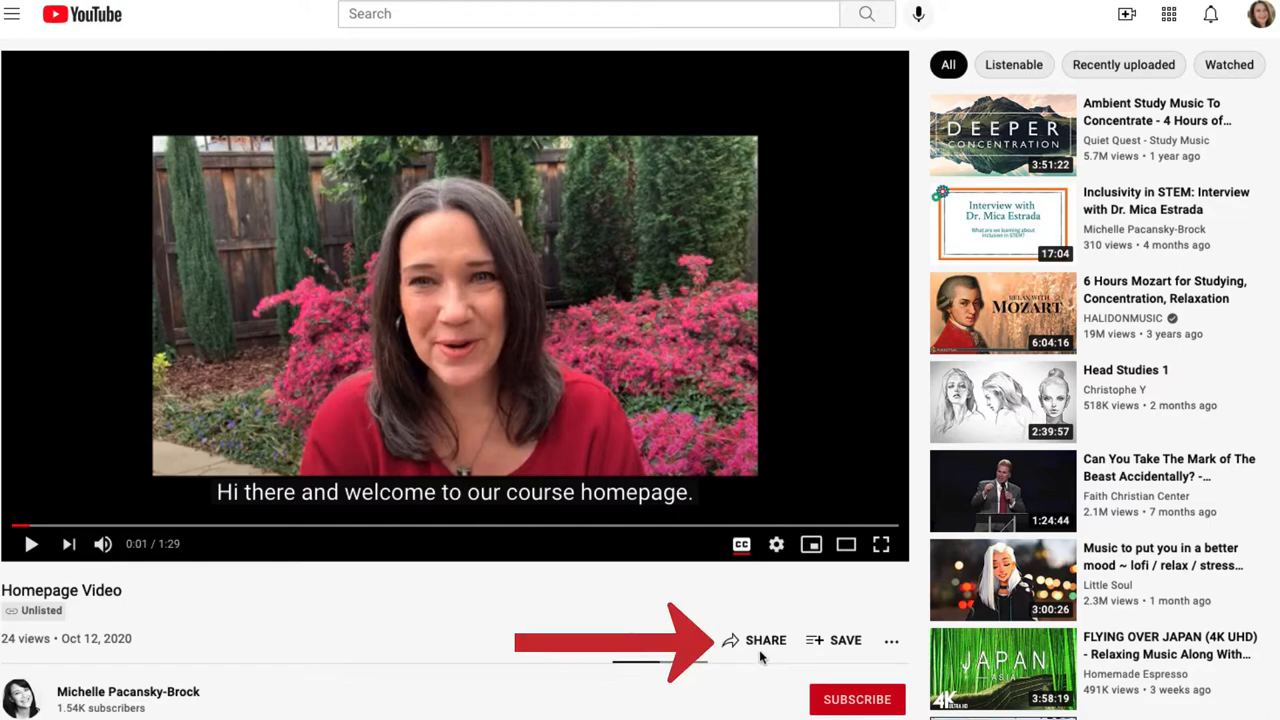
- Copy the short youtu.be share link for the Homepage Video
{"action": "left_click", "coordinate": [764, 640]}
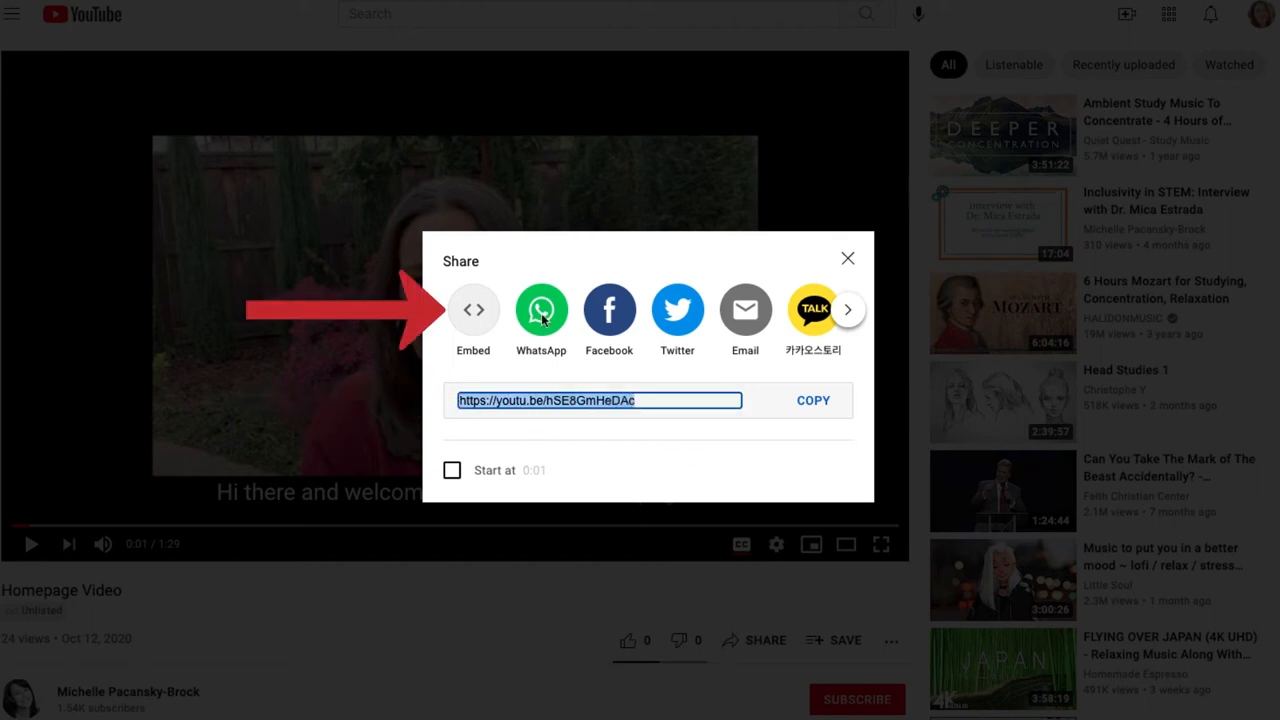
{"action": "mouse_move", "coordinate": [472, 308]}
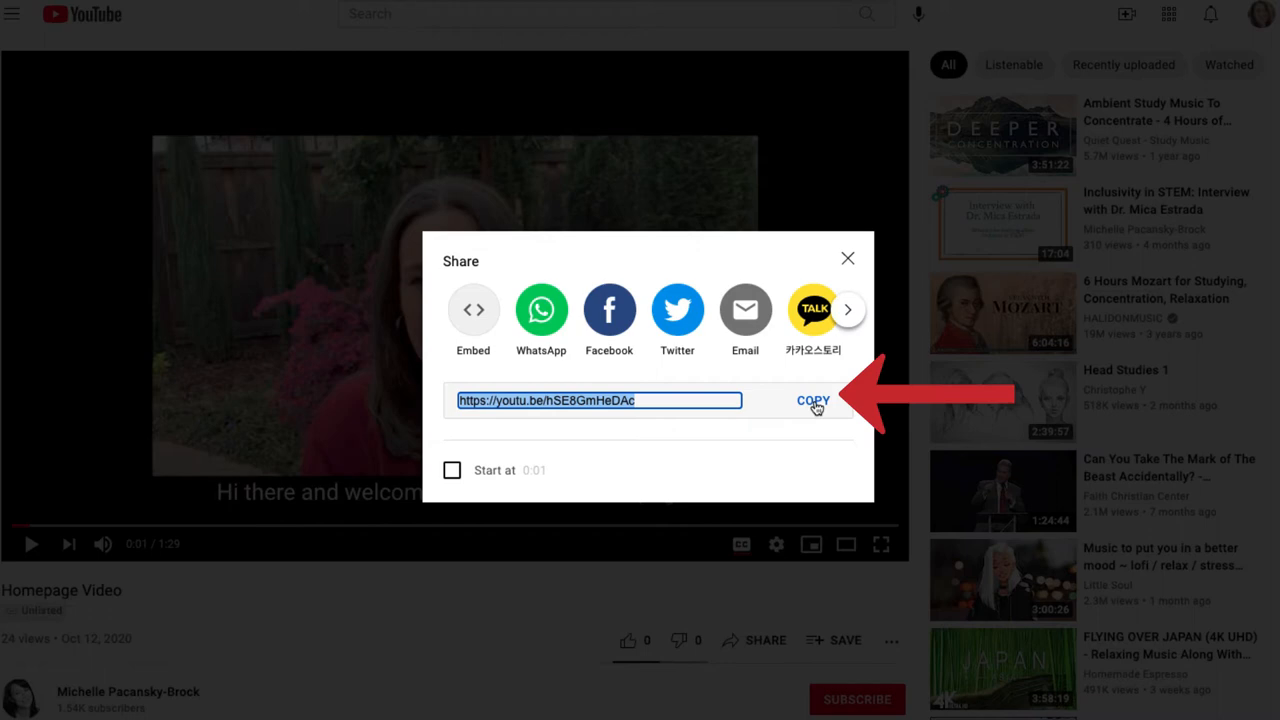
{"action": "left_click", "coordinate": [812, 400]}
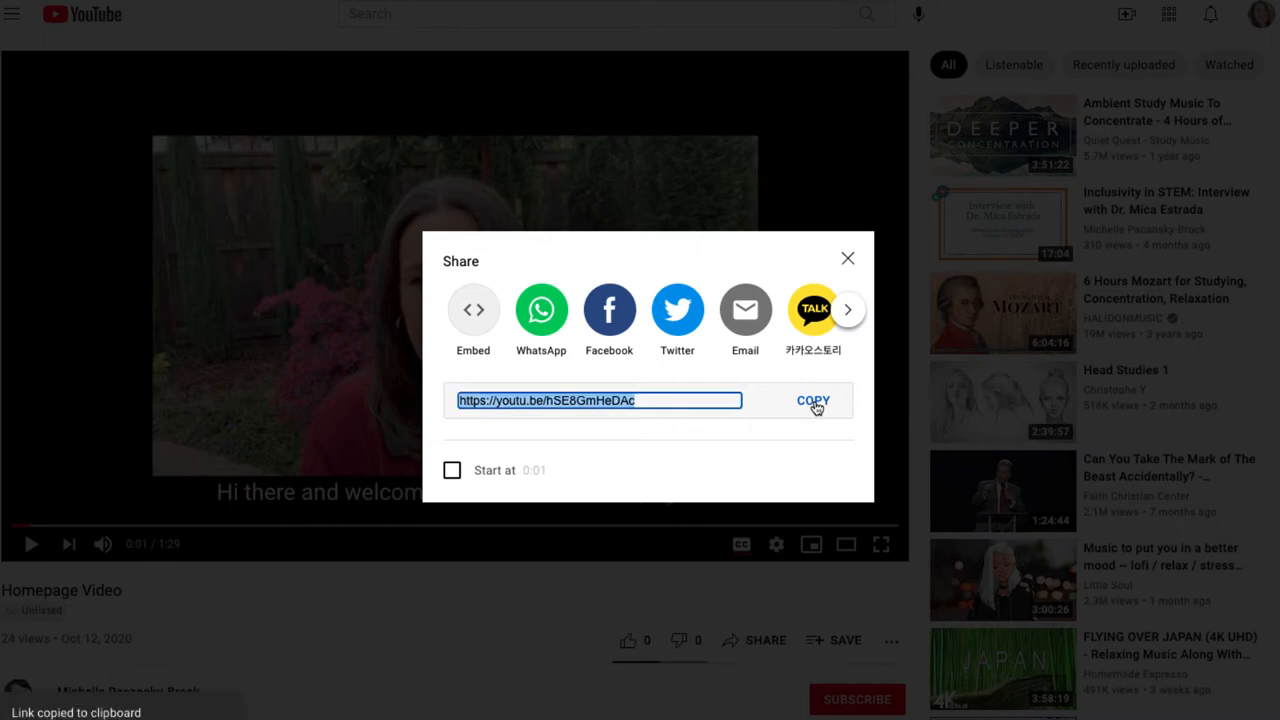
{"action": "mouse_move", "coordinate": [814, 472]}
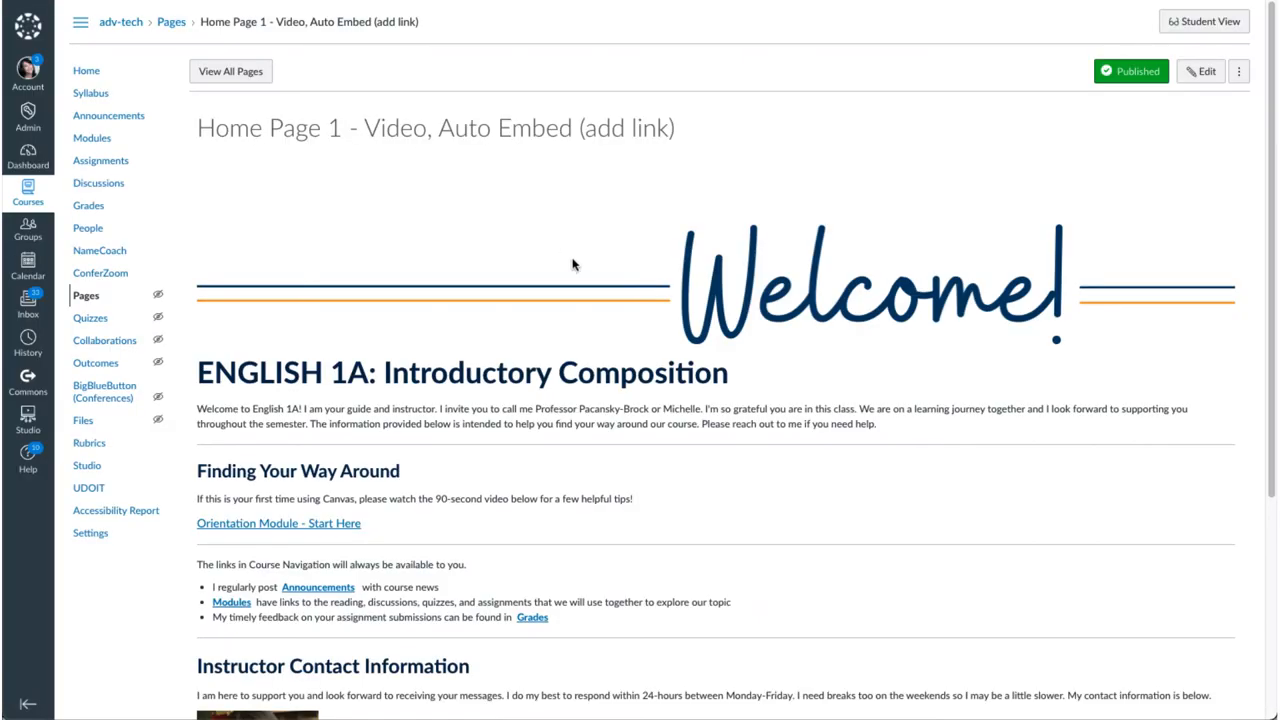
- Open the Home Page 1 - Video, Auto Embed page in the Canvas editor
{"action": "scroll", "scroll_direction": "down", "scroll_amount": 3}
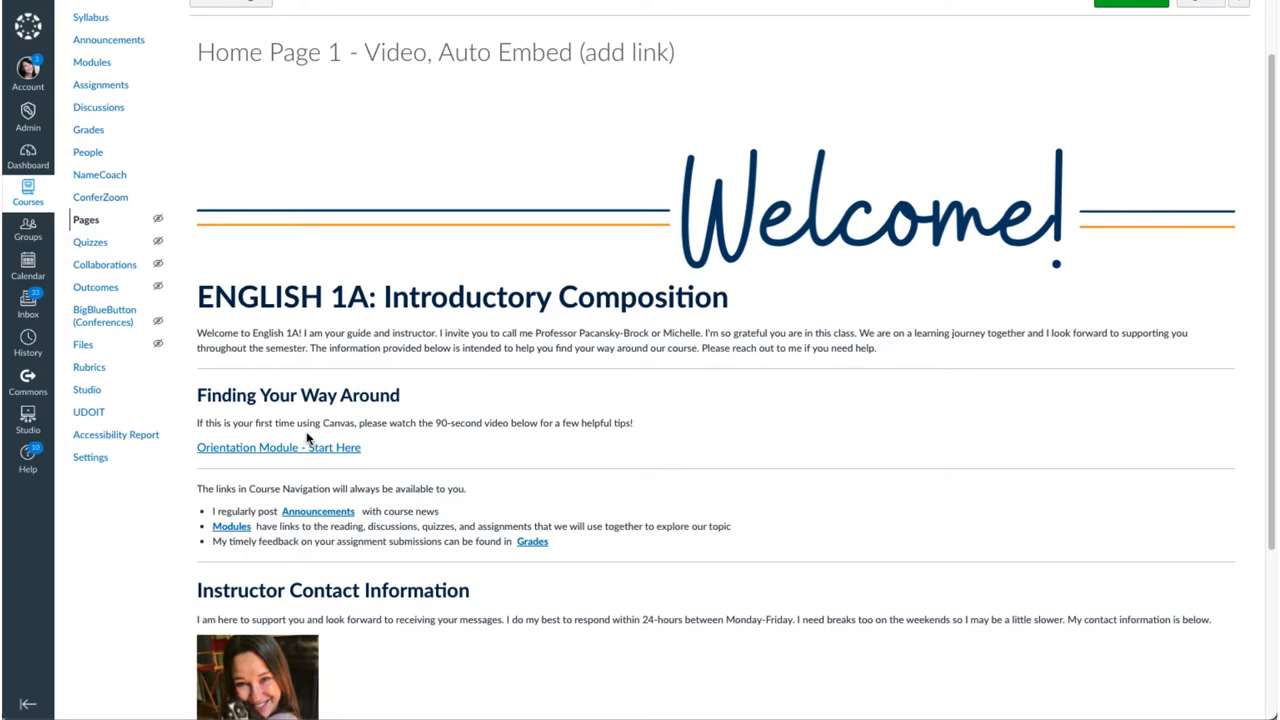
{"action": "mouse_move", "coordinate": [316, 436]}
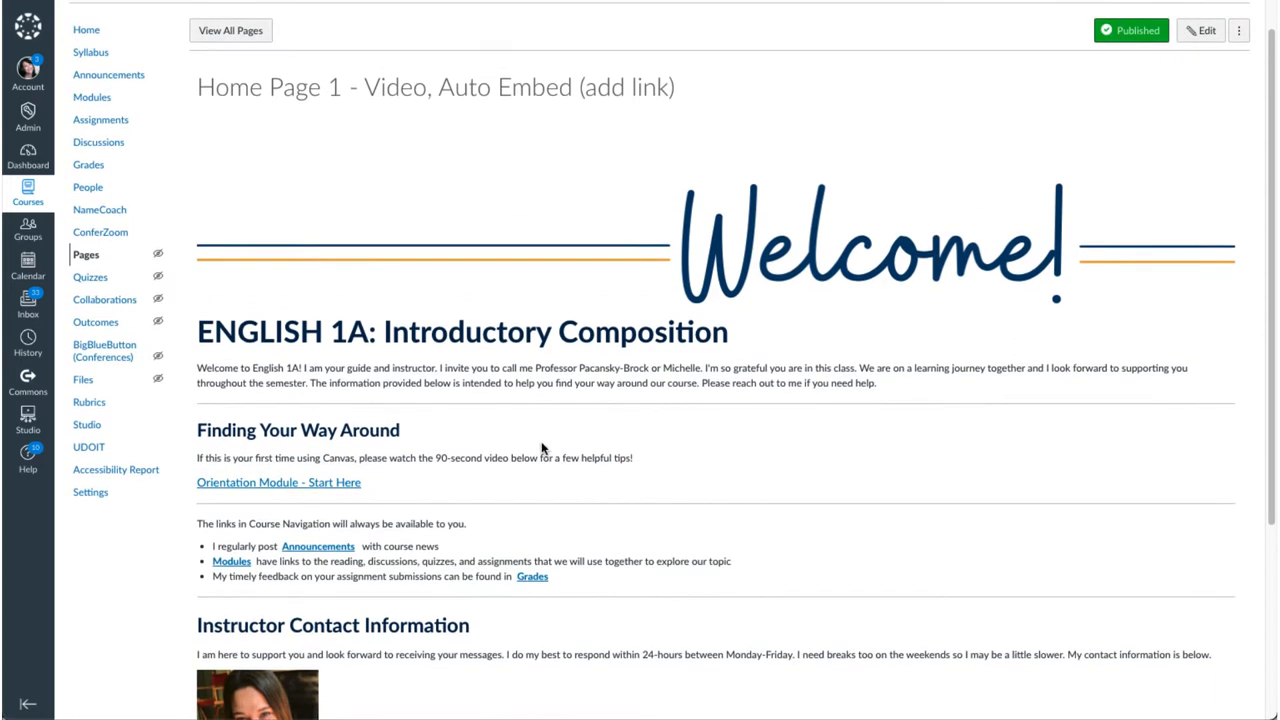
{"action": "mouse_move", "coordinate": [1204, 30]}
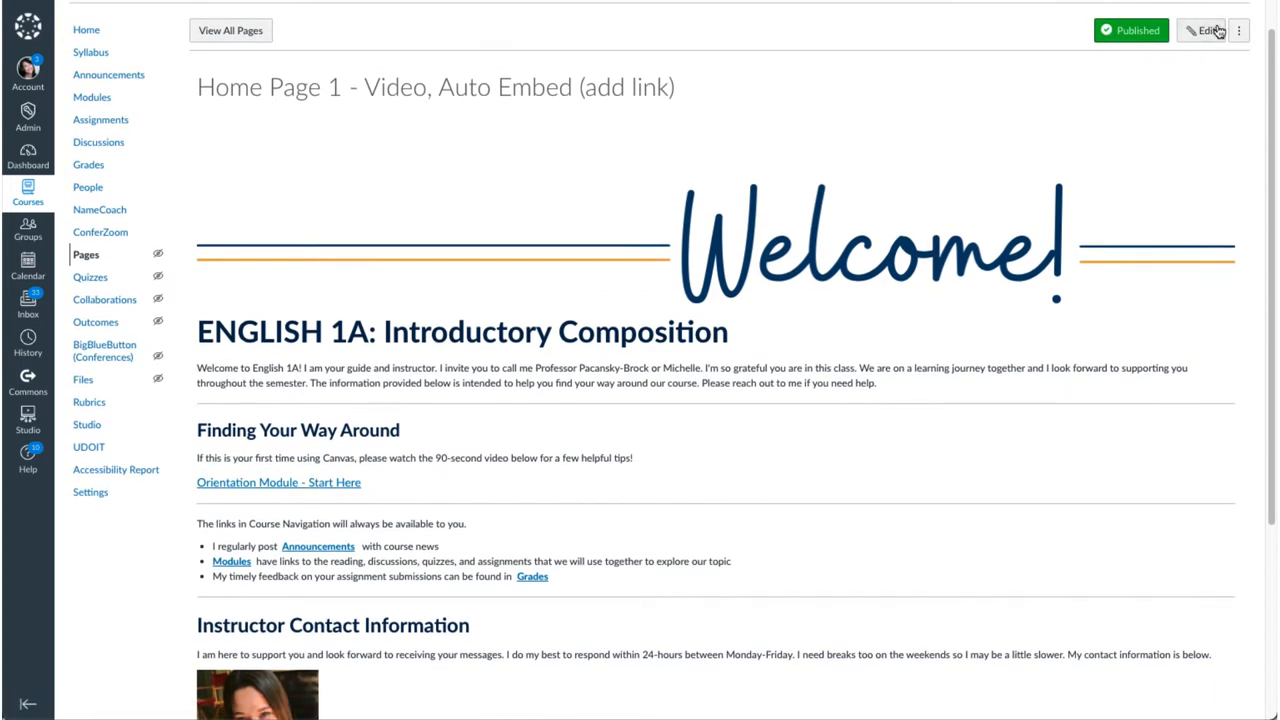
{"action": "left_click", "coordinate": [1200, 30]}
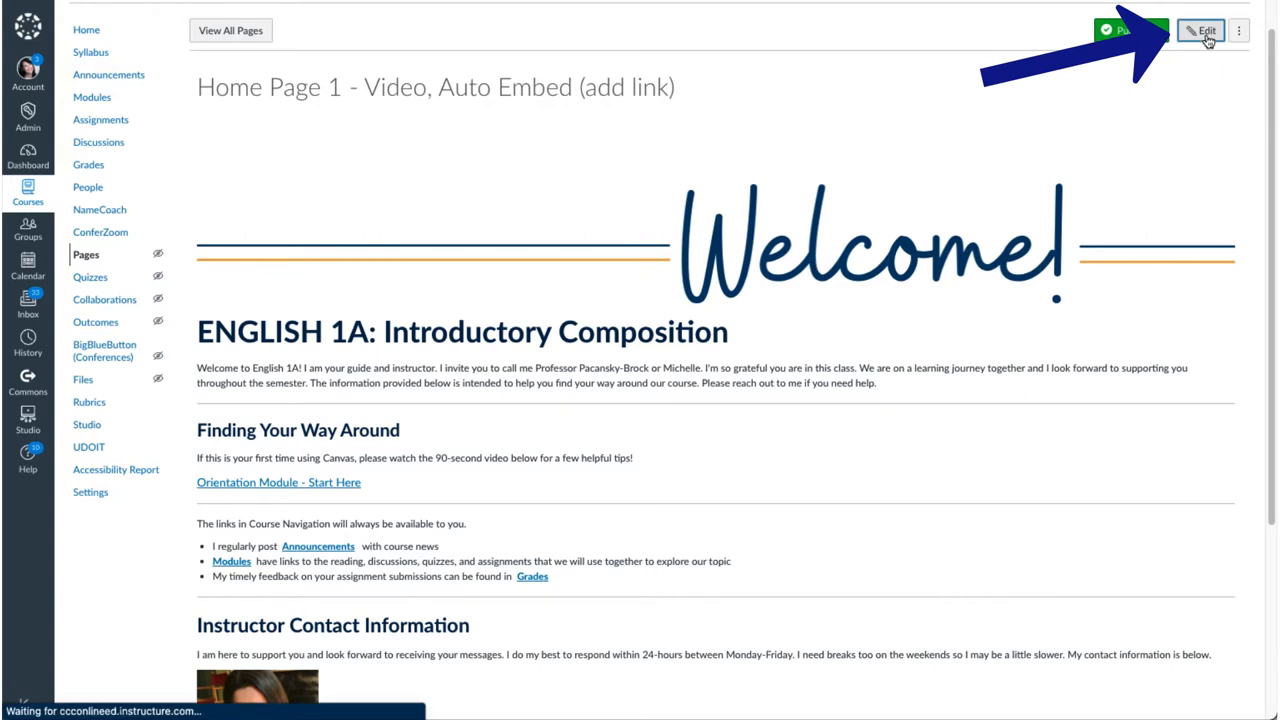
{"action": "left_click", "coordinate": [1200, 30]}
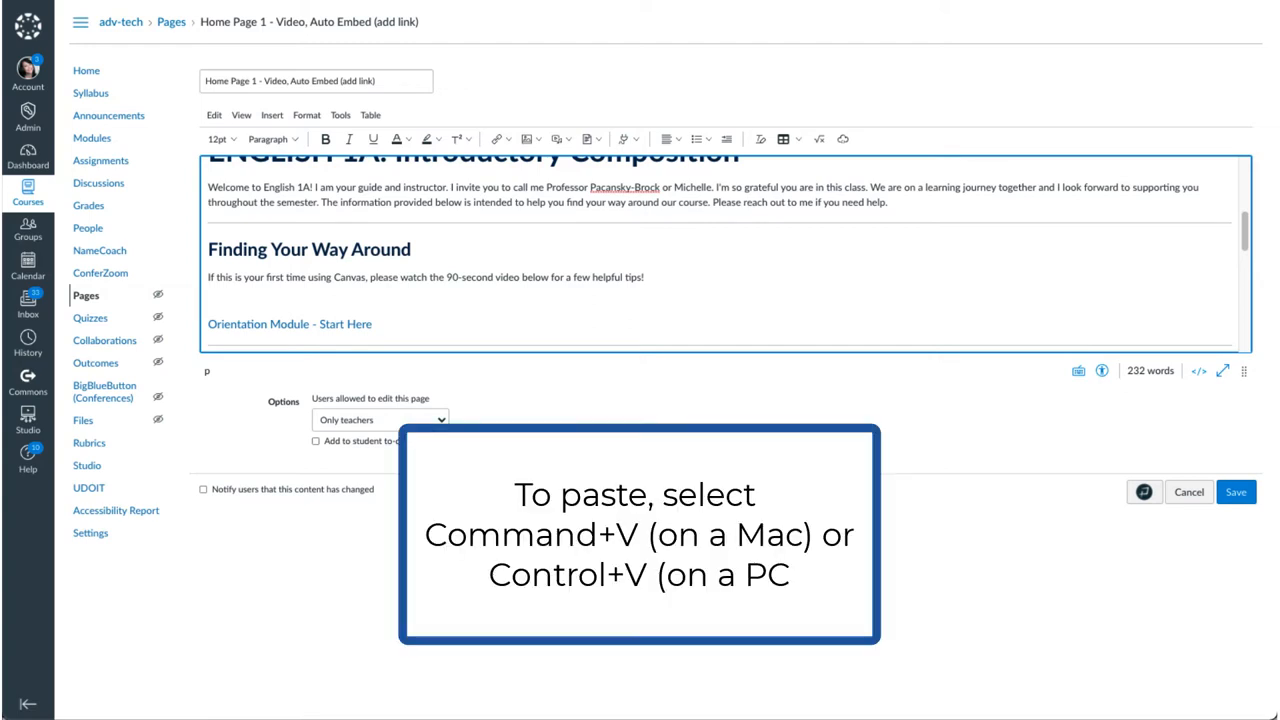
{"action": "type", "text": "https://youtu.be/hSE8GmHeDAc"}
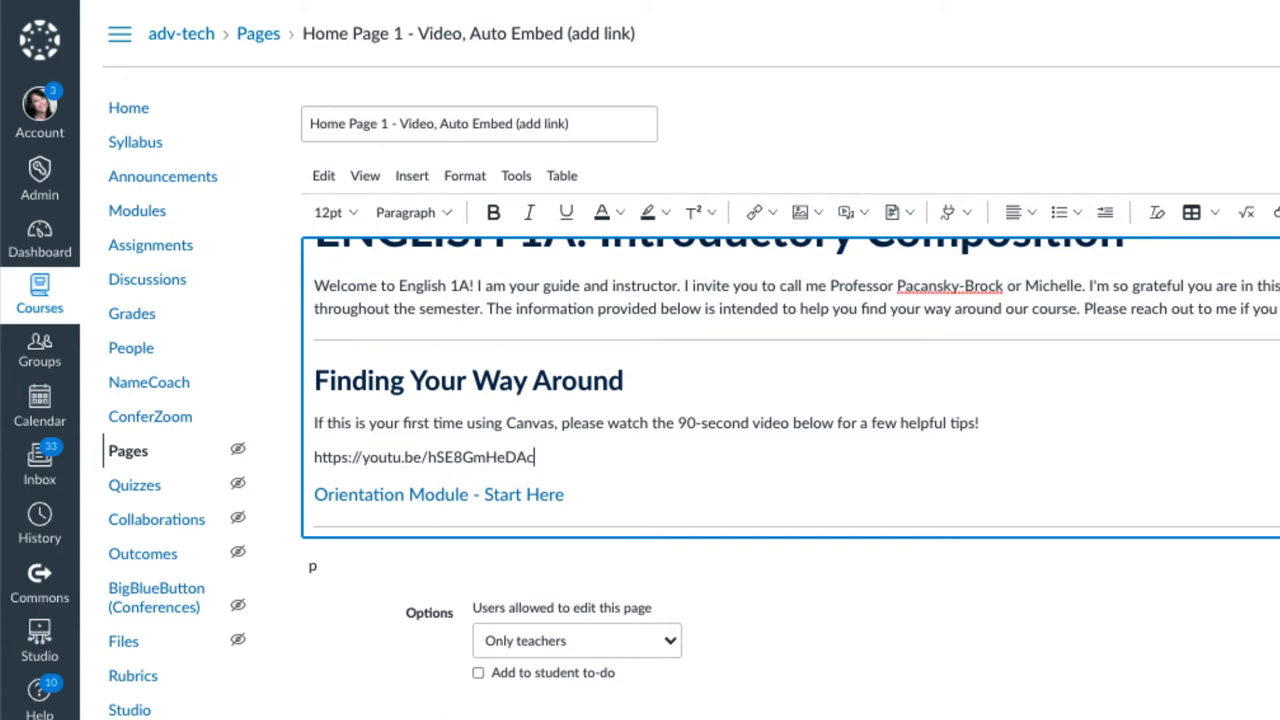
{"action": "key", "text": "Enter"}
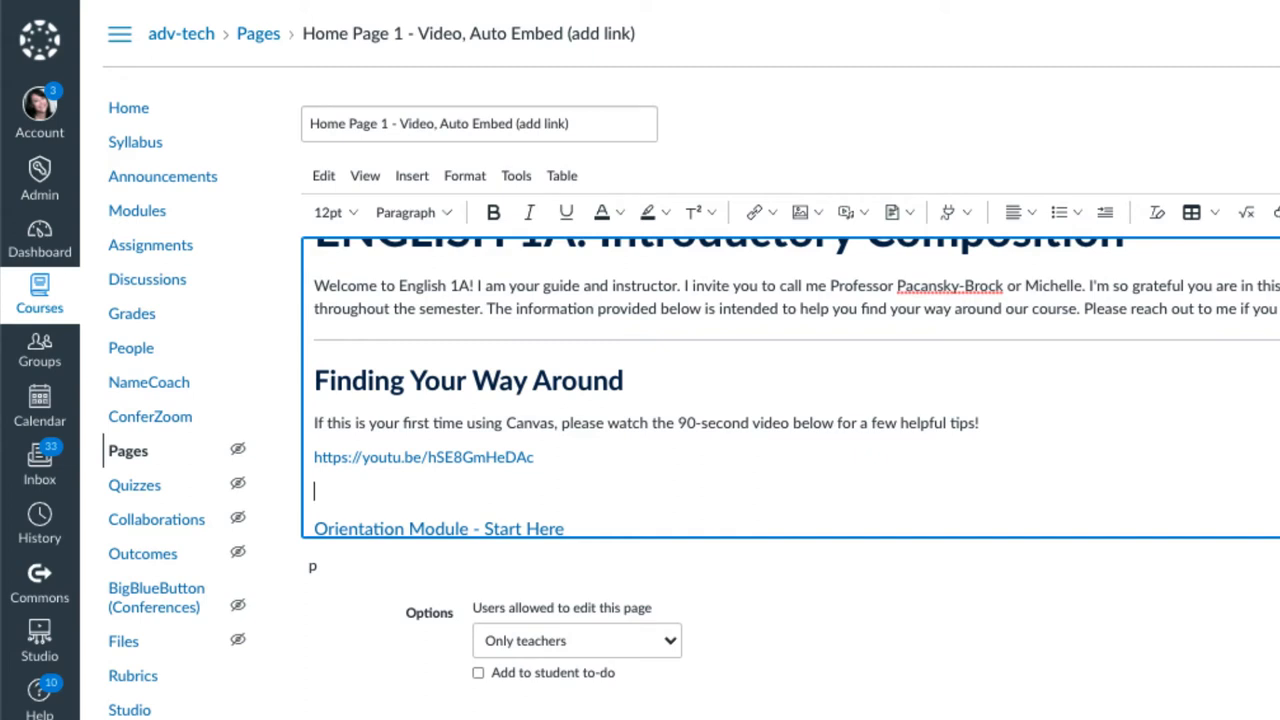
{"action": "left_click", "coordinate": [424, 456]}
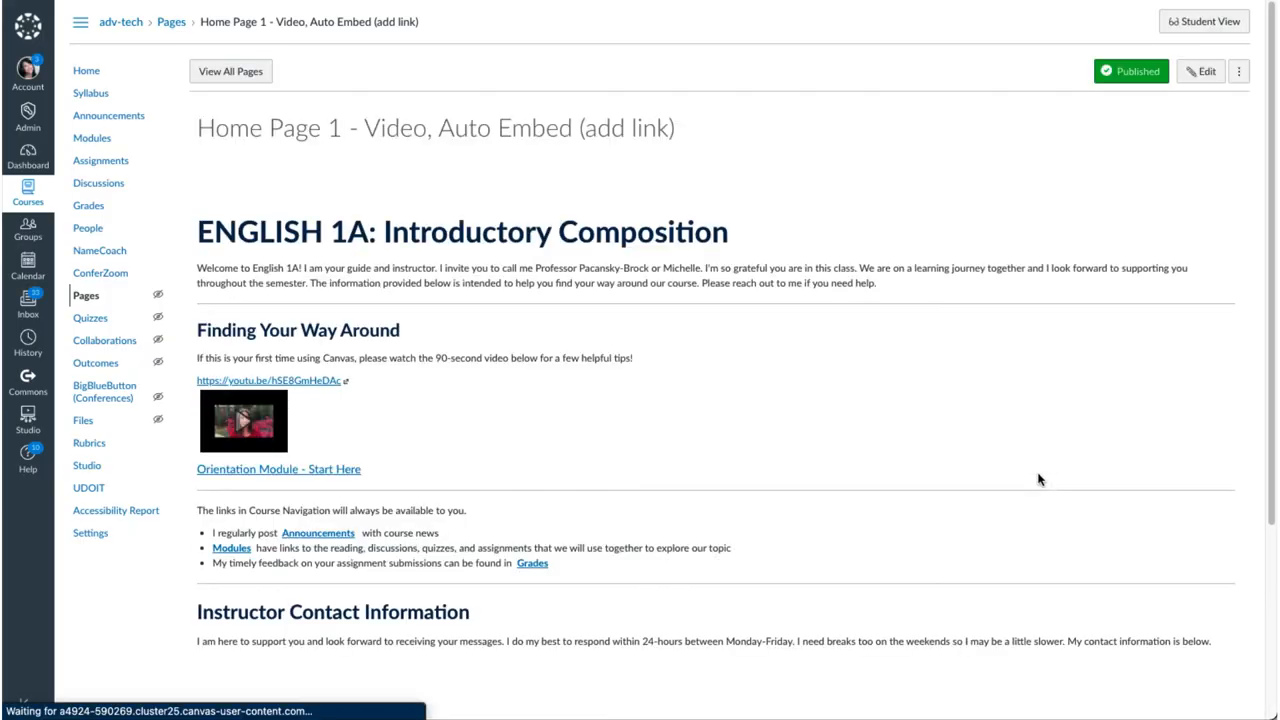
{"action": "scroll", "scroll_direction": "down", "scroll_amount": 3}
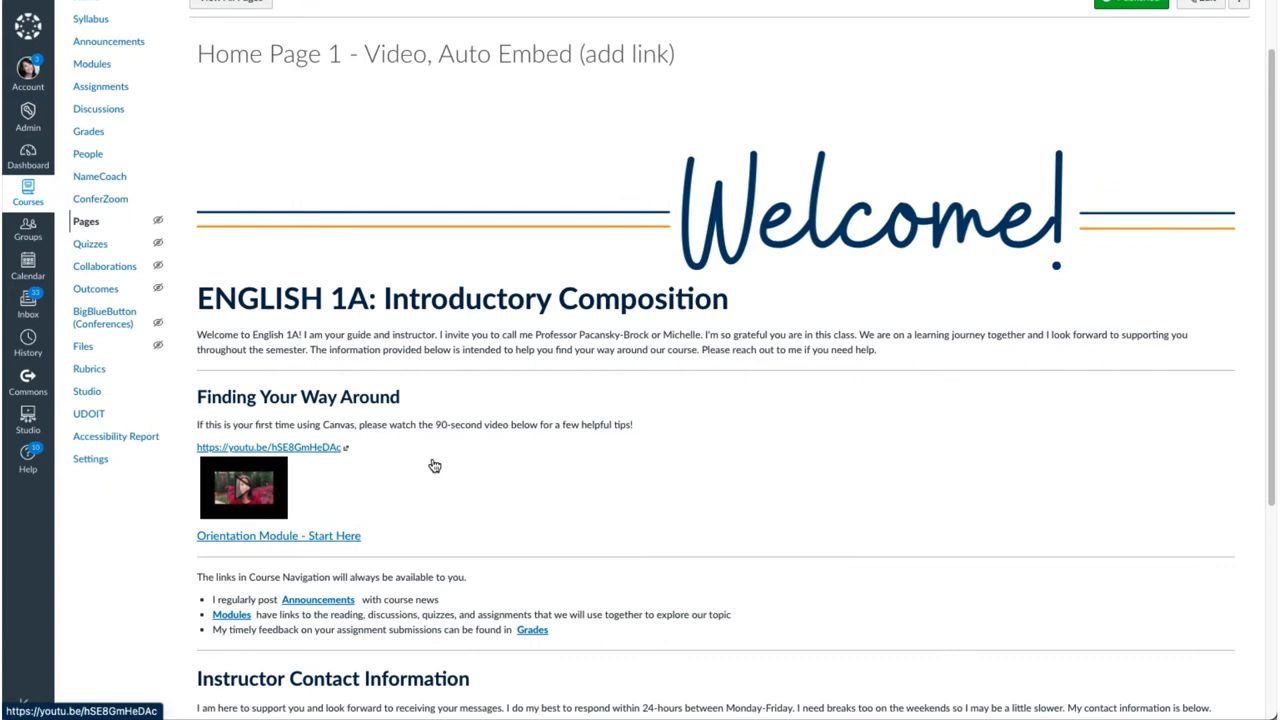
{"action": "scroll", "scroll_direction": "down", "scroll_amount": 3}
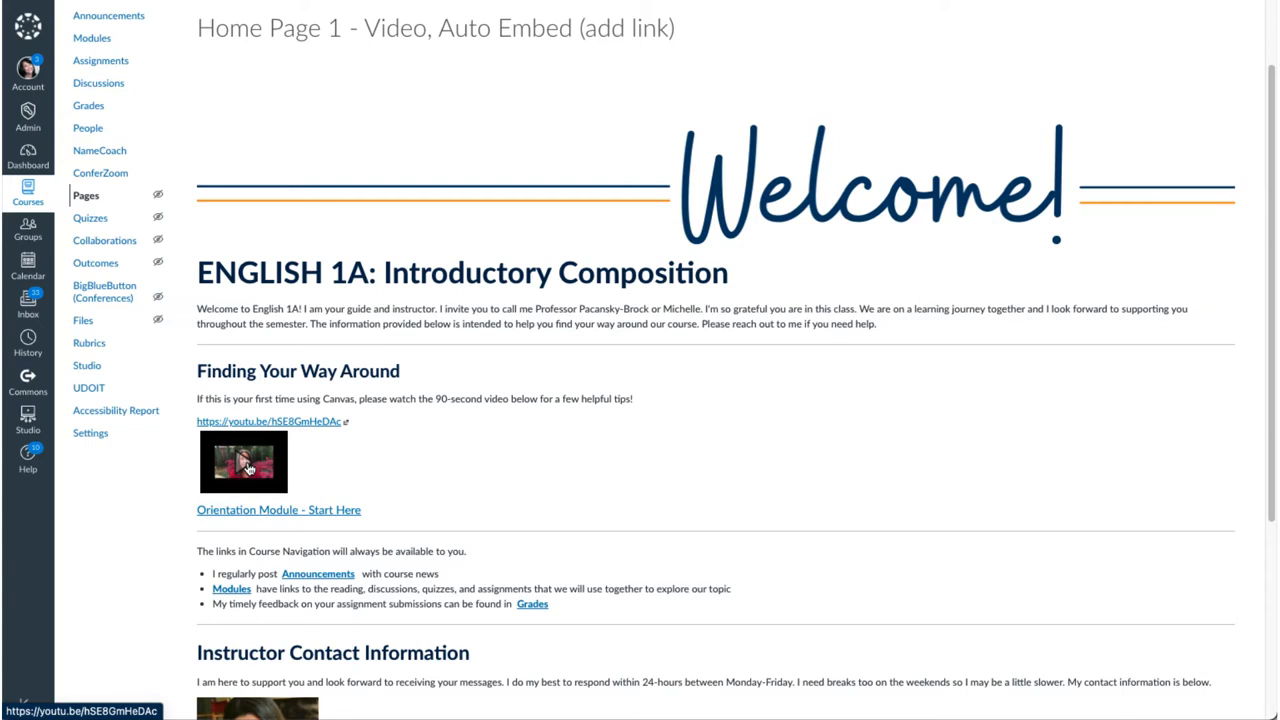
{"action": "left_click", "coordinate": [244, 460]}
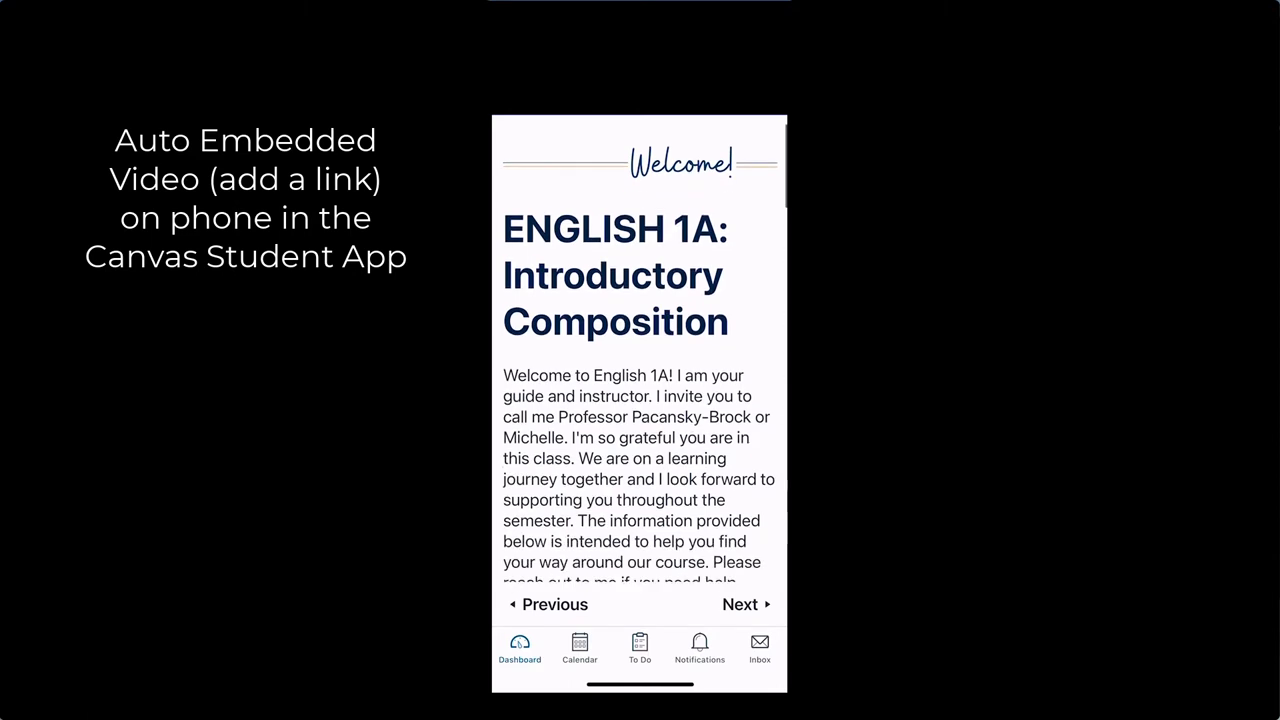
- On the phone, reach the plain youtu.be link under Finding Your Way Around and open it
{"action": "scroll", "scroll_direction": "down", "scroll_amount": 3}
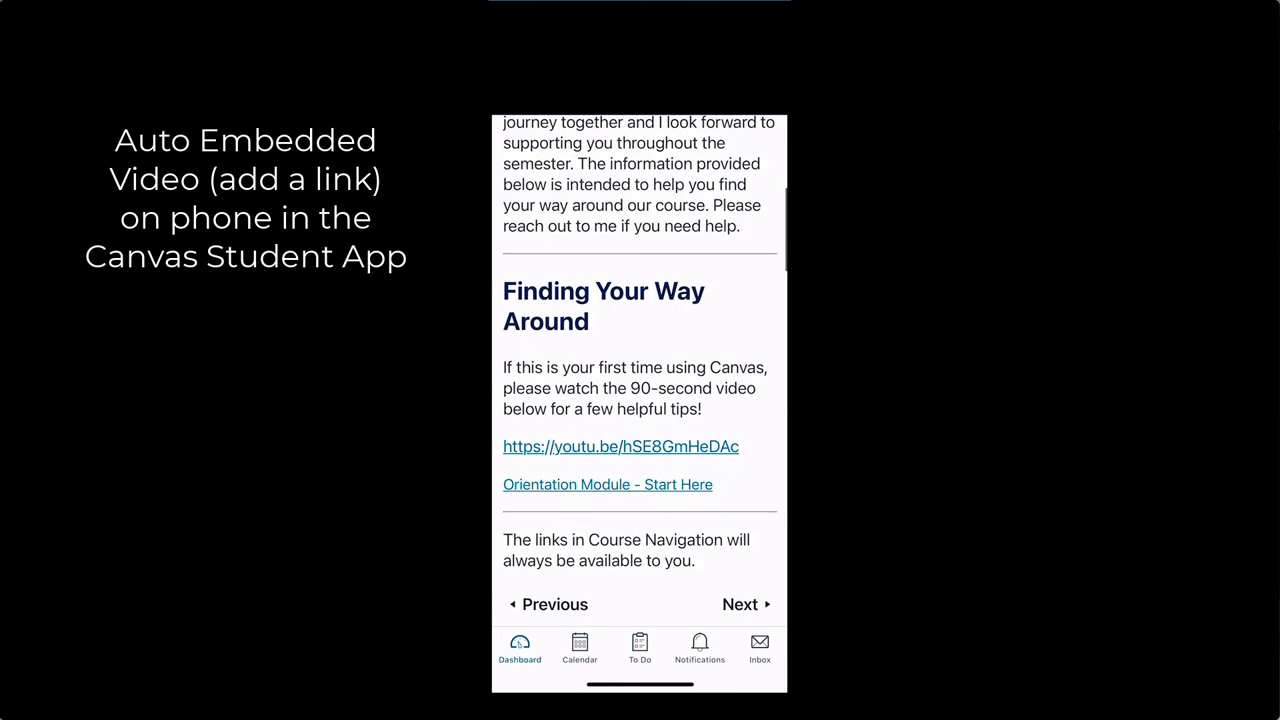
{"action": "scroll", "scroll_direction": "down", "scroll_amount": 3}
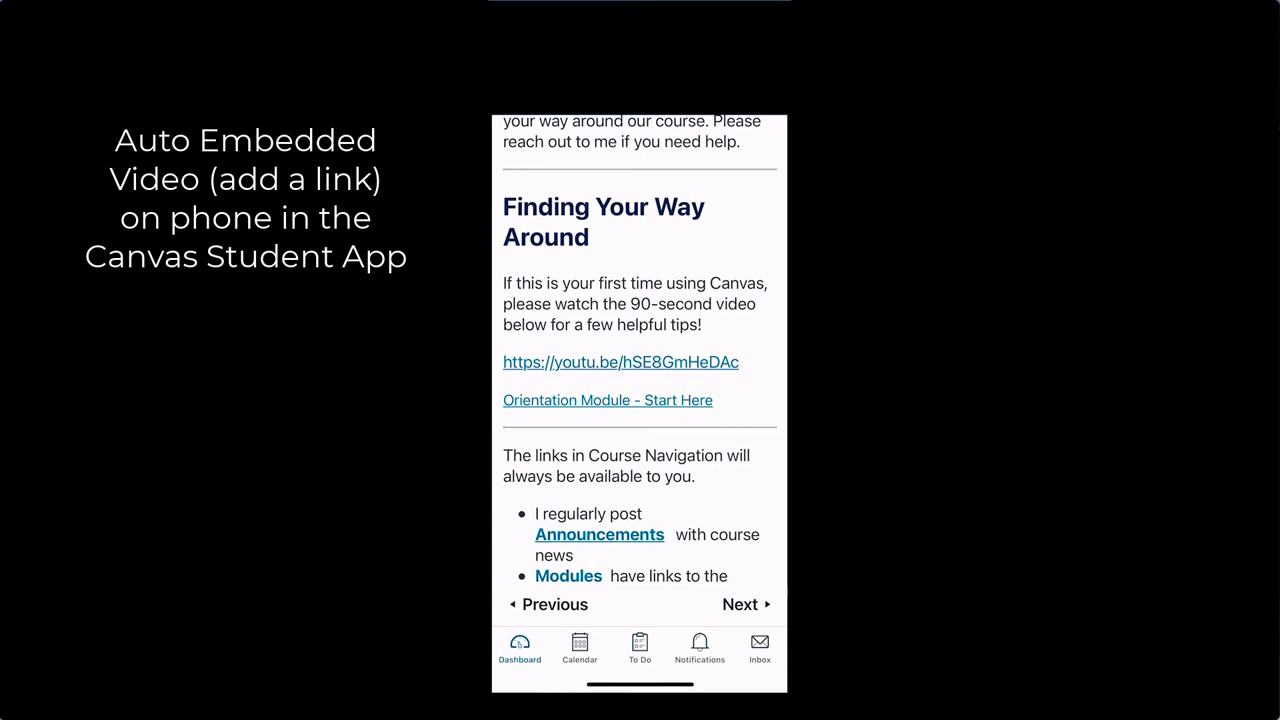
{"action": "left_click", "coordinate": [620, 362]}
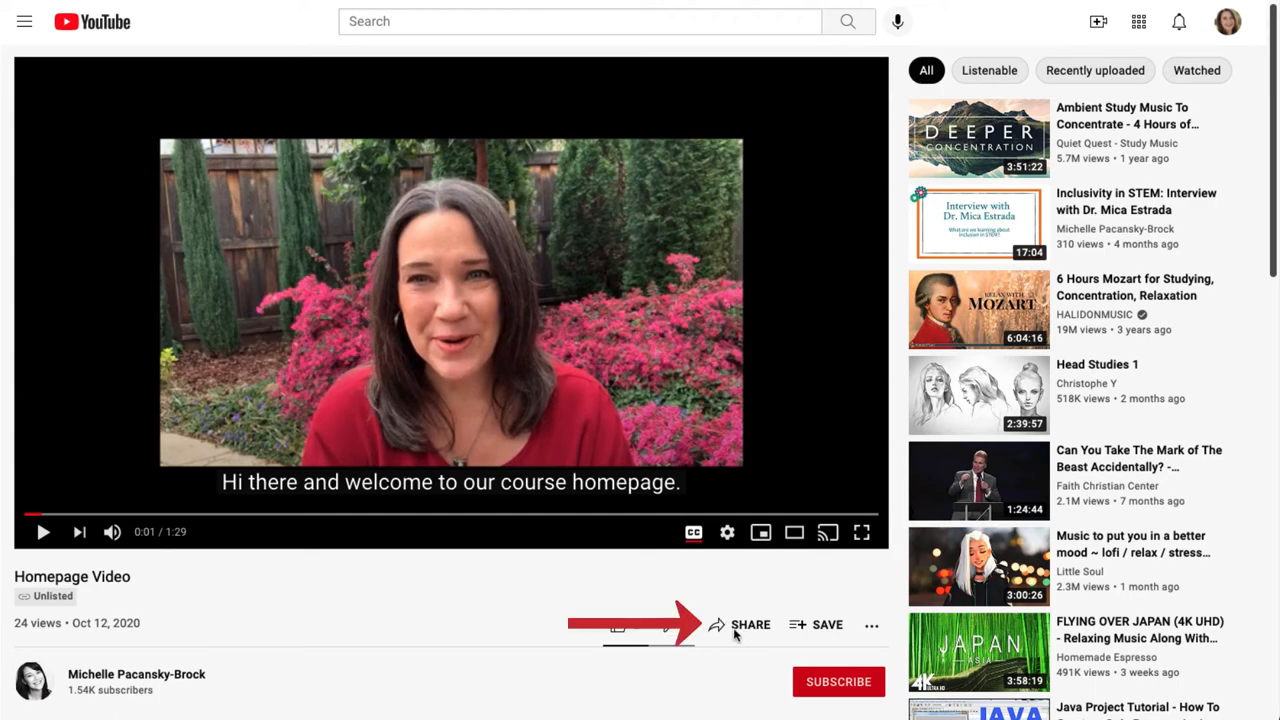
- Copy the iframe embed code for the Homepage Video from the Share dialog
{"action": "left_click", "coordinate": [748, 624]}
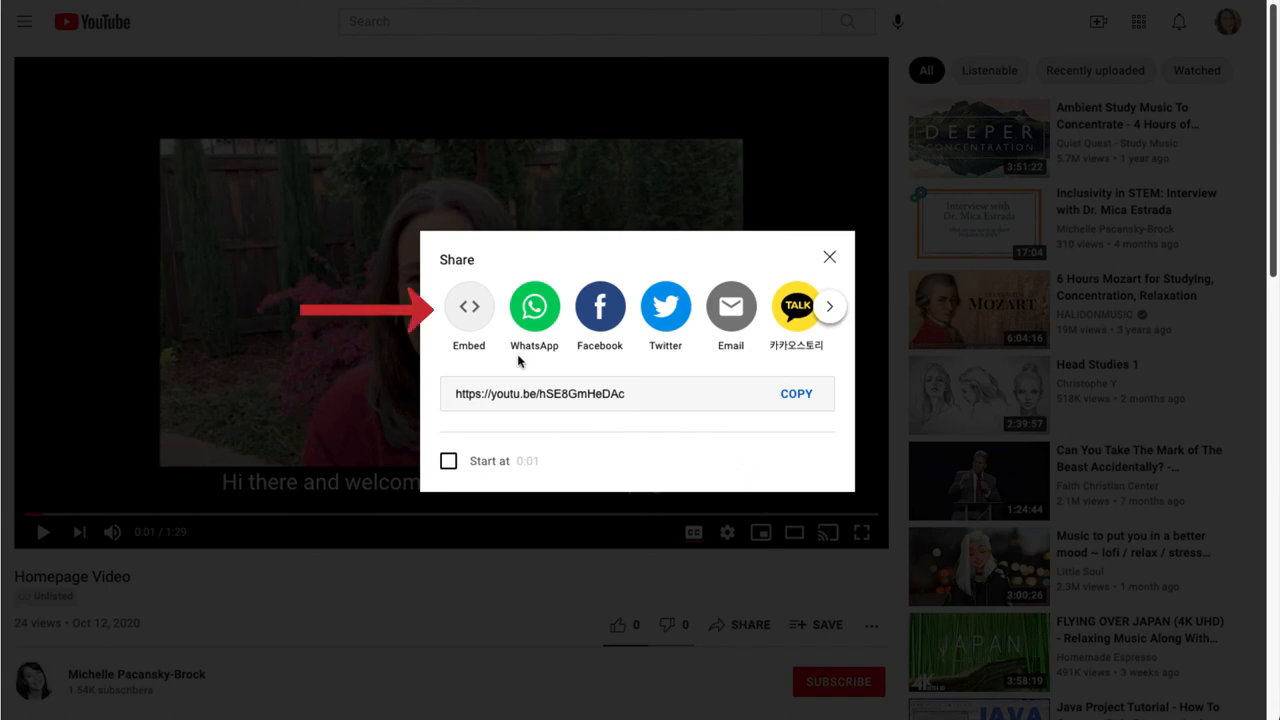
{"action": "left_click", "coordinate": [468, 306]}
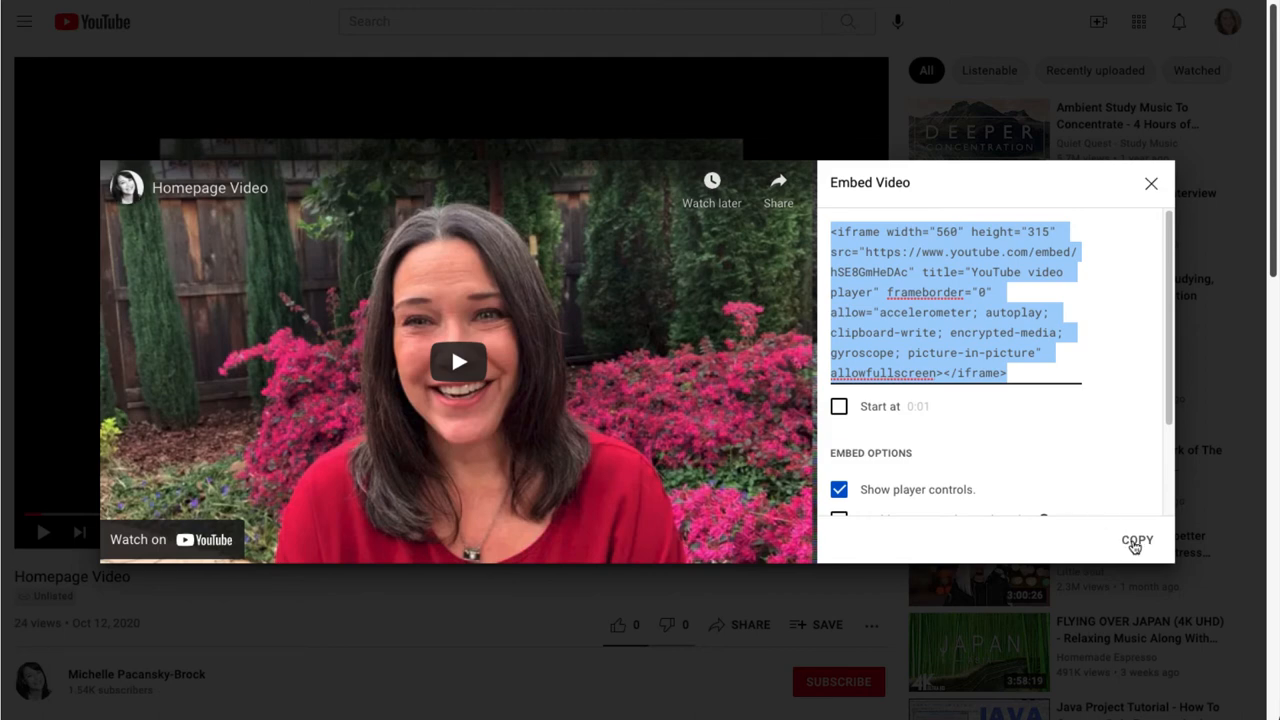
{"action": "left_click", "coordinate": [1136, 540]}
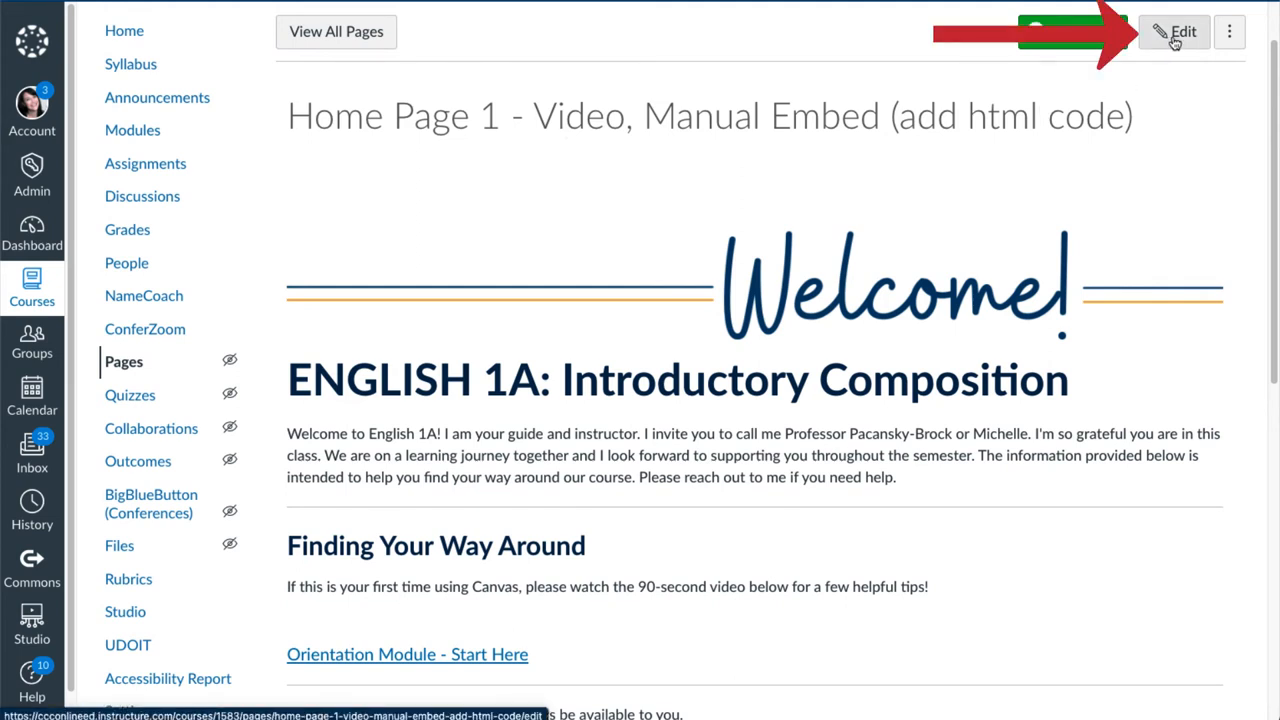
{"action": "left_click", "coordinate": [1172, 32]}
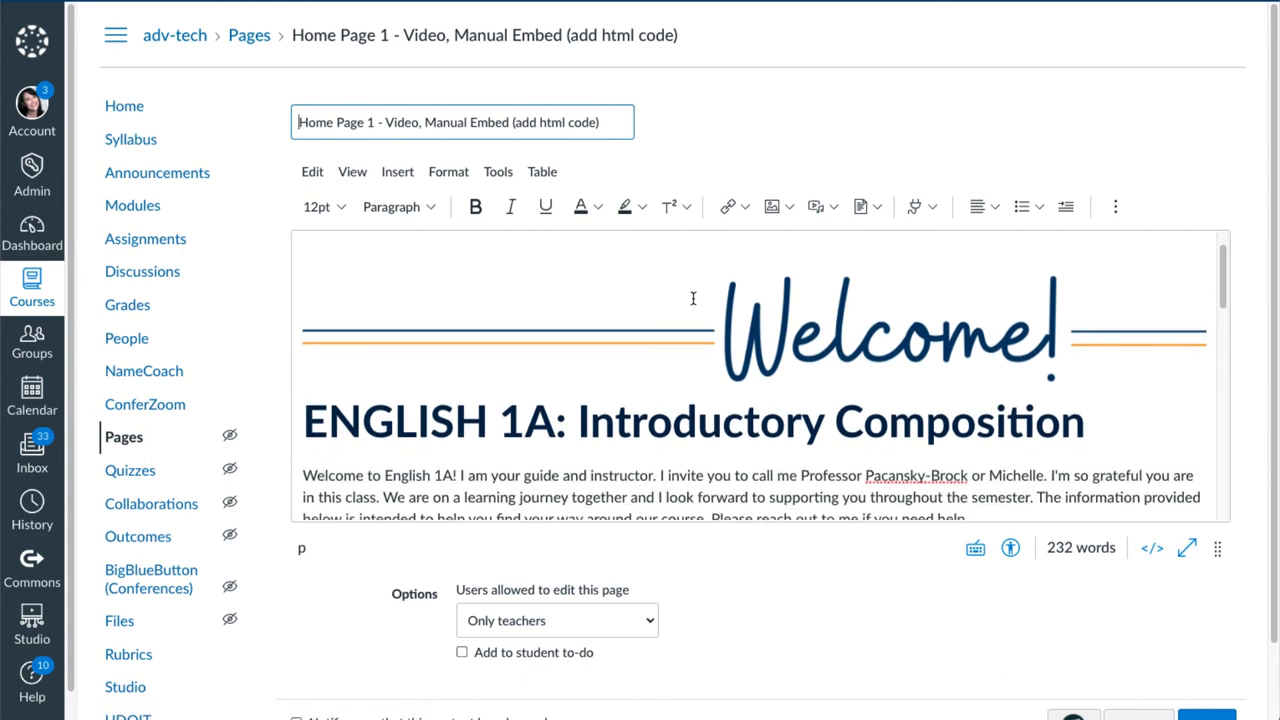
{"action": "scroll", "scroll_direction": "down", "scroll_amount": 3}
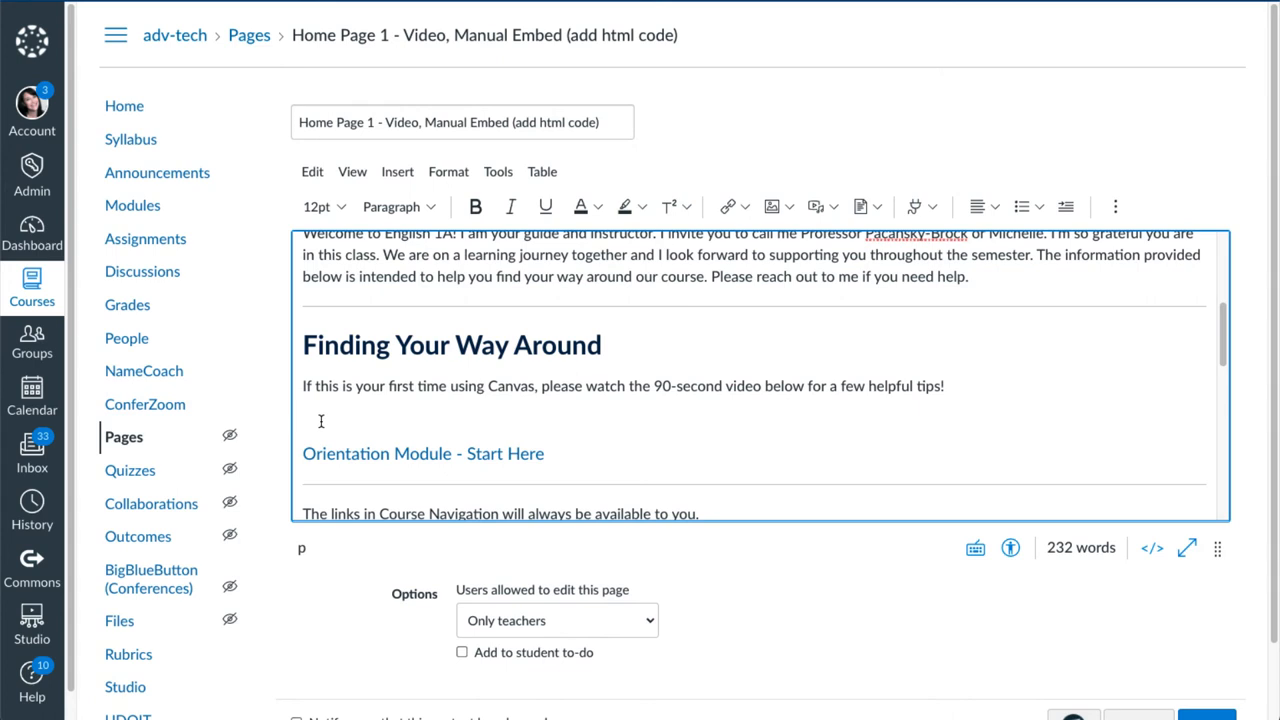
{"action": "mouse_move", "coordinate": [1070, 380]}
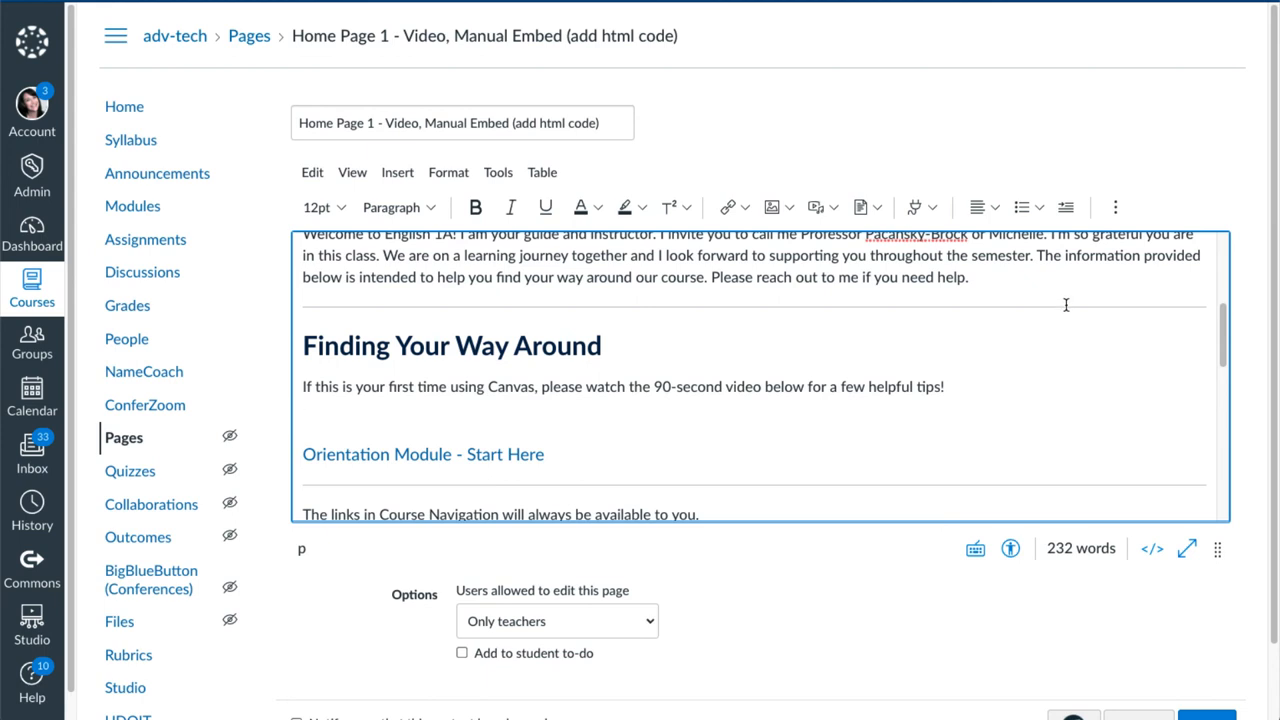
{"action": "mouse_move", "coordinate": [1114, 206]}
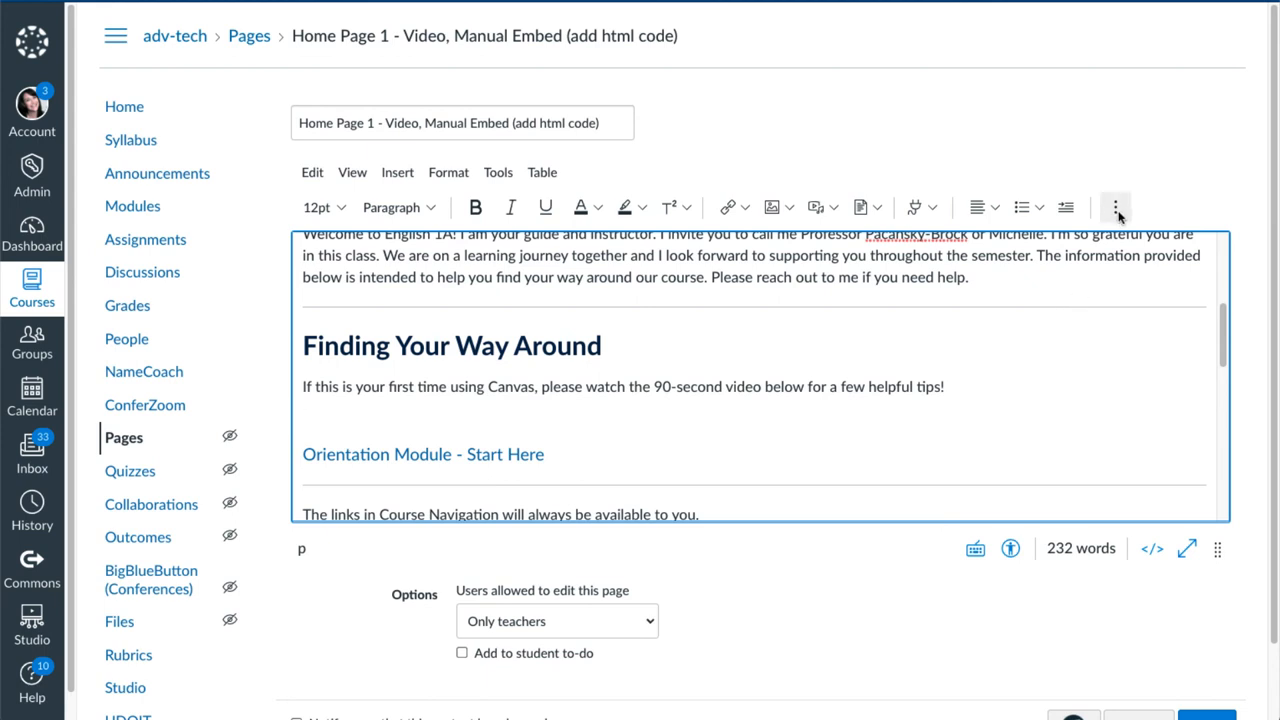
- Insert the pasted YouTube iframe code through the editor's Embed tool
{"action": "left_click", "coordinate": [1114, 206]}
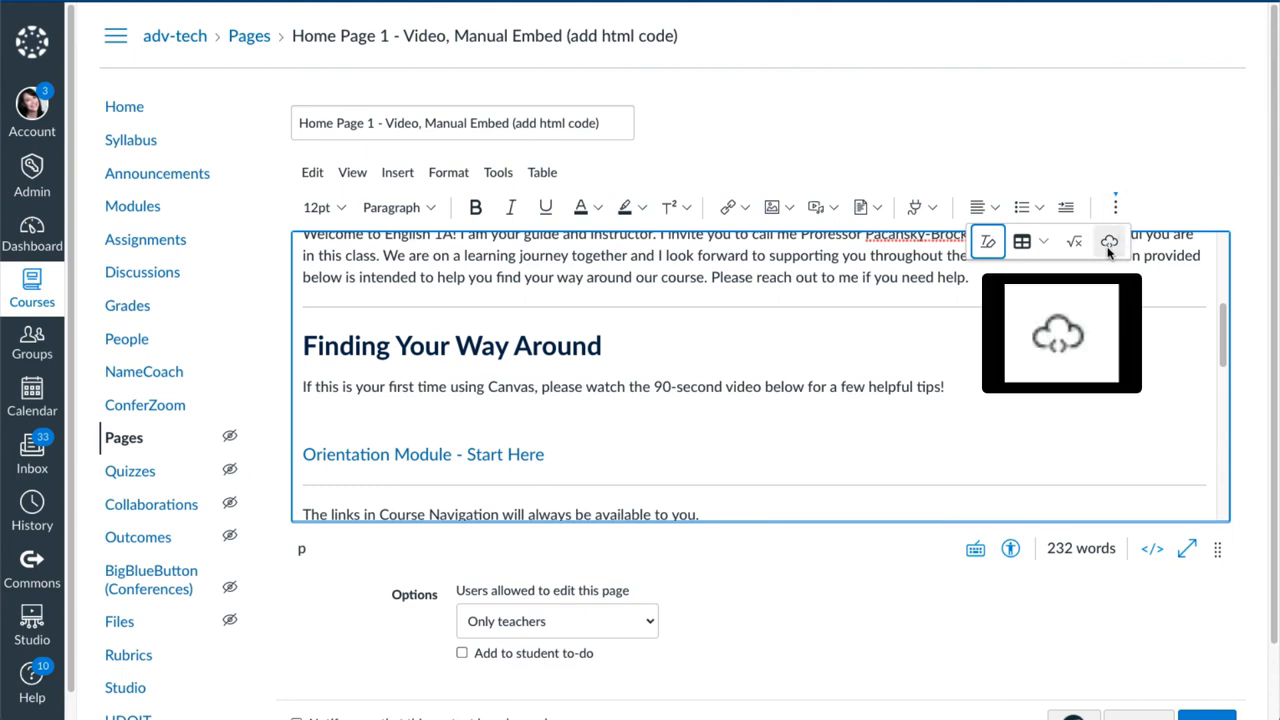
{"action": "mouse_move", "coordinate": [1108, 242]}
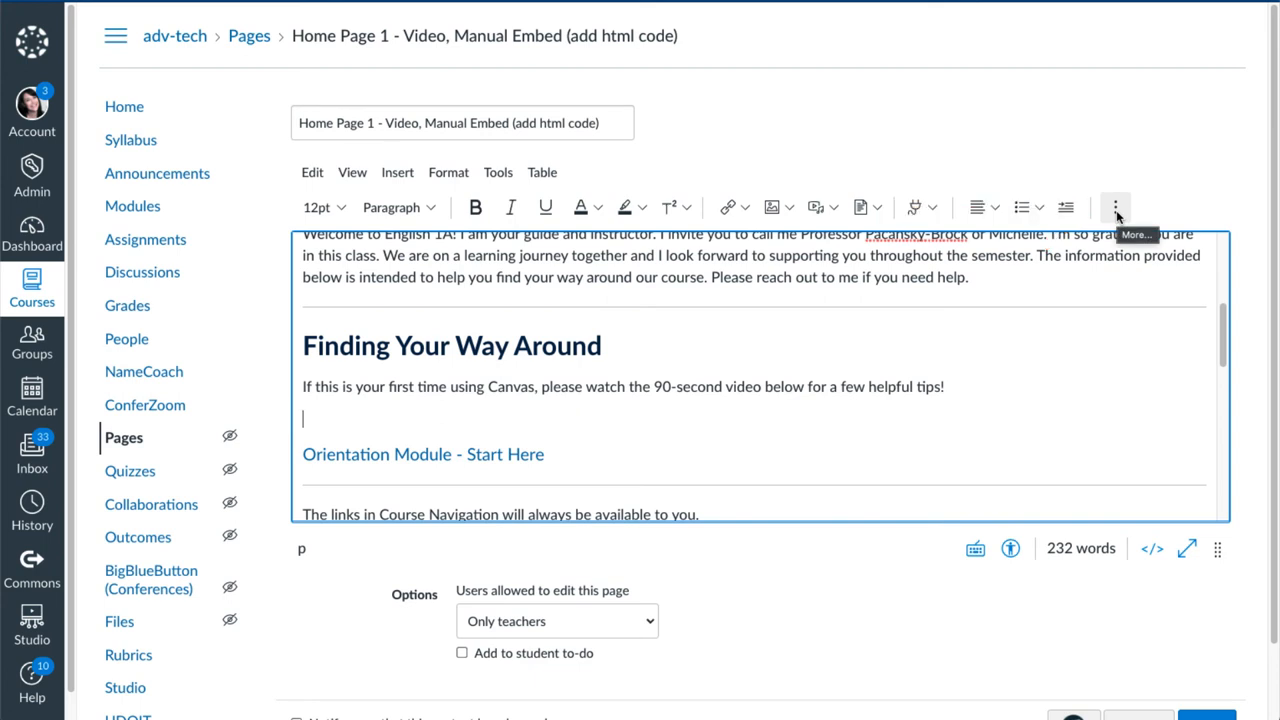
{"action": "left_click", "coordinate": [1116, 206]}
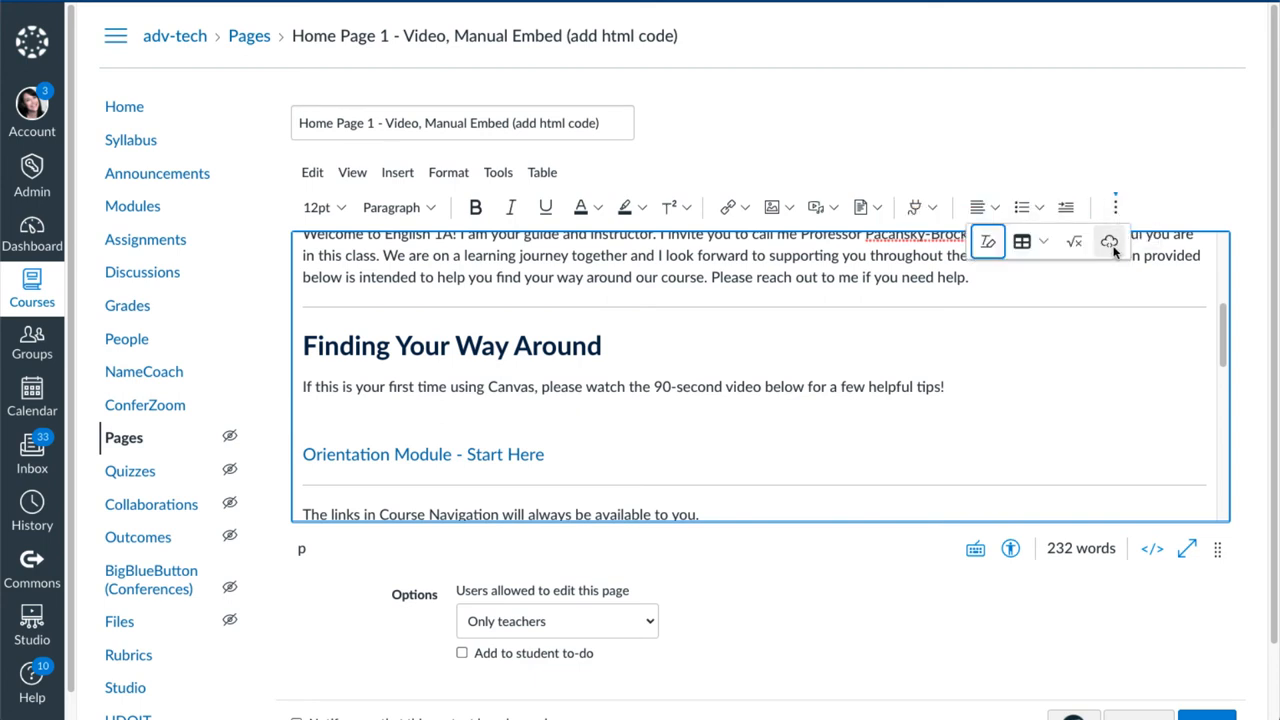
{"action": "mouse_move", "coordinate": [1110, 242]}
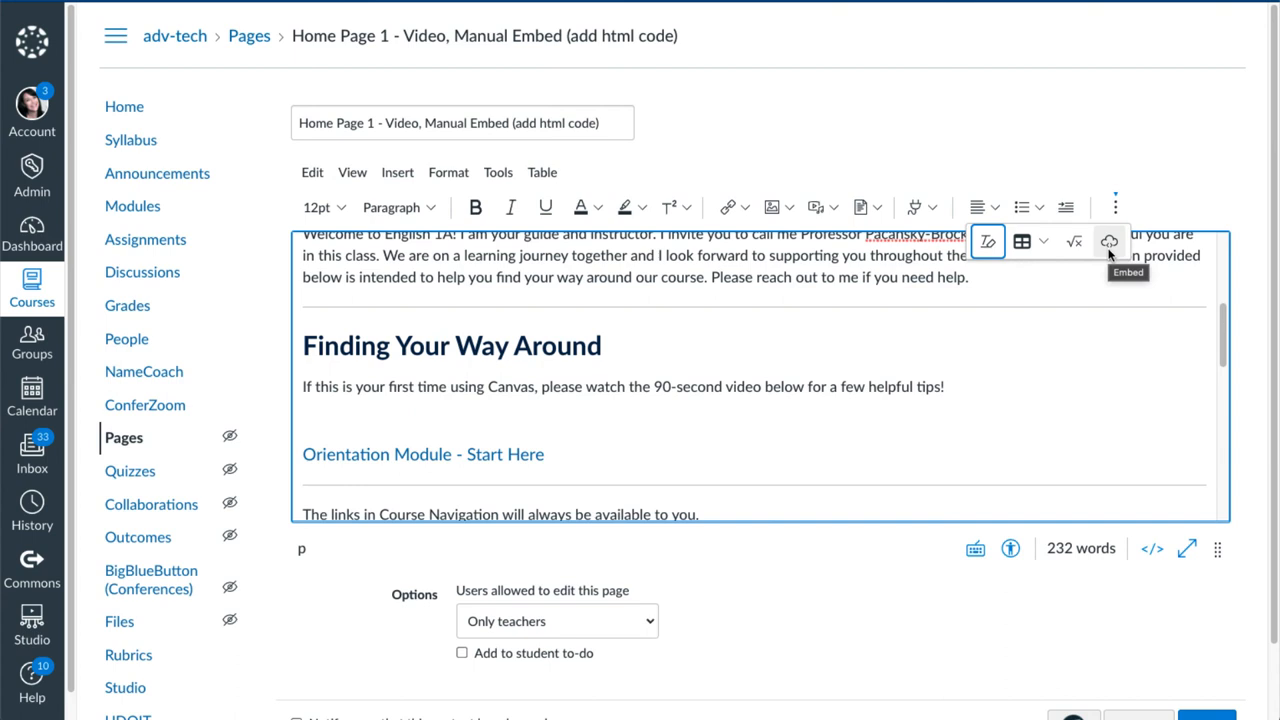
{"action": "left_click", "coordinate": [1110, 242]}
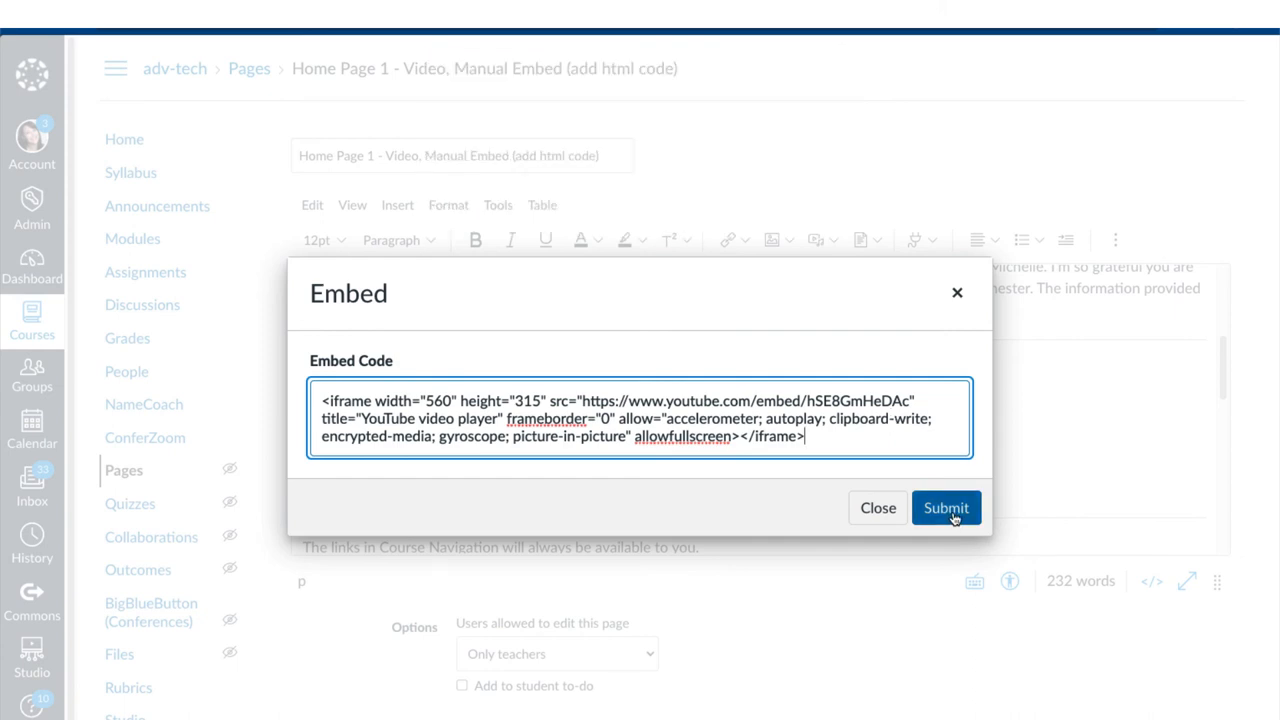
{"action": "left_click", "coordinate": [944, 508]}
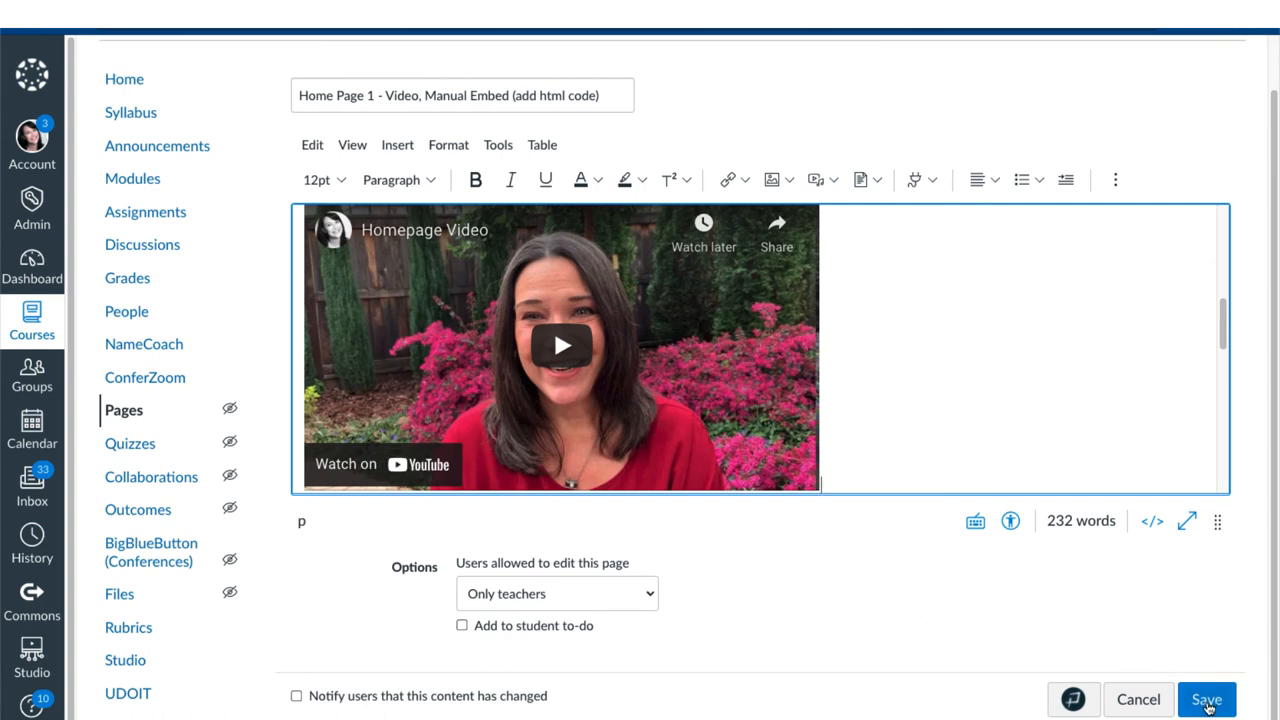
- Save the Manual Embed home page and play the embedded Homepage Video
{"action": "left_click", "coordinate": [1206, 700]}
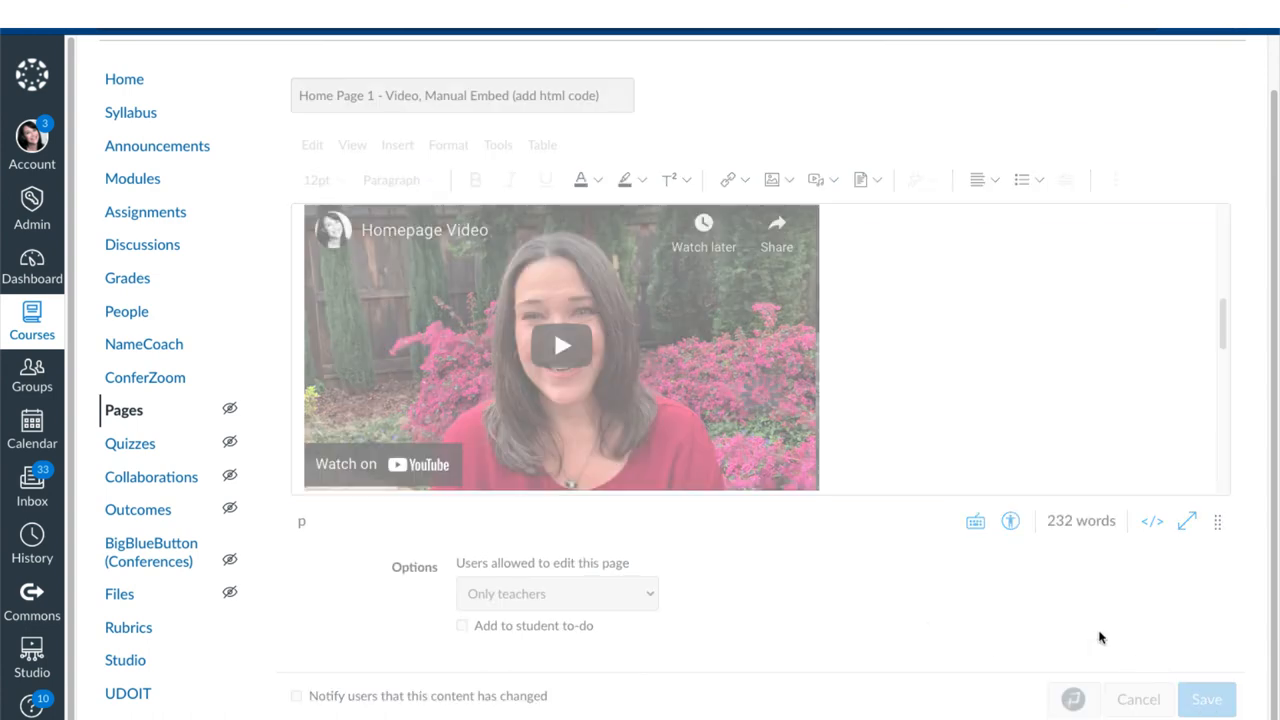
{"action": "left_click", "coordinate": [1206, 700]}
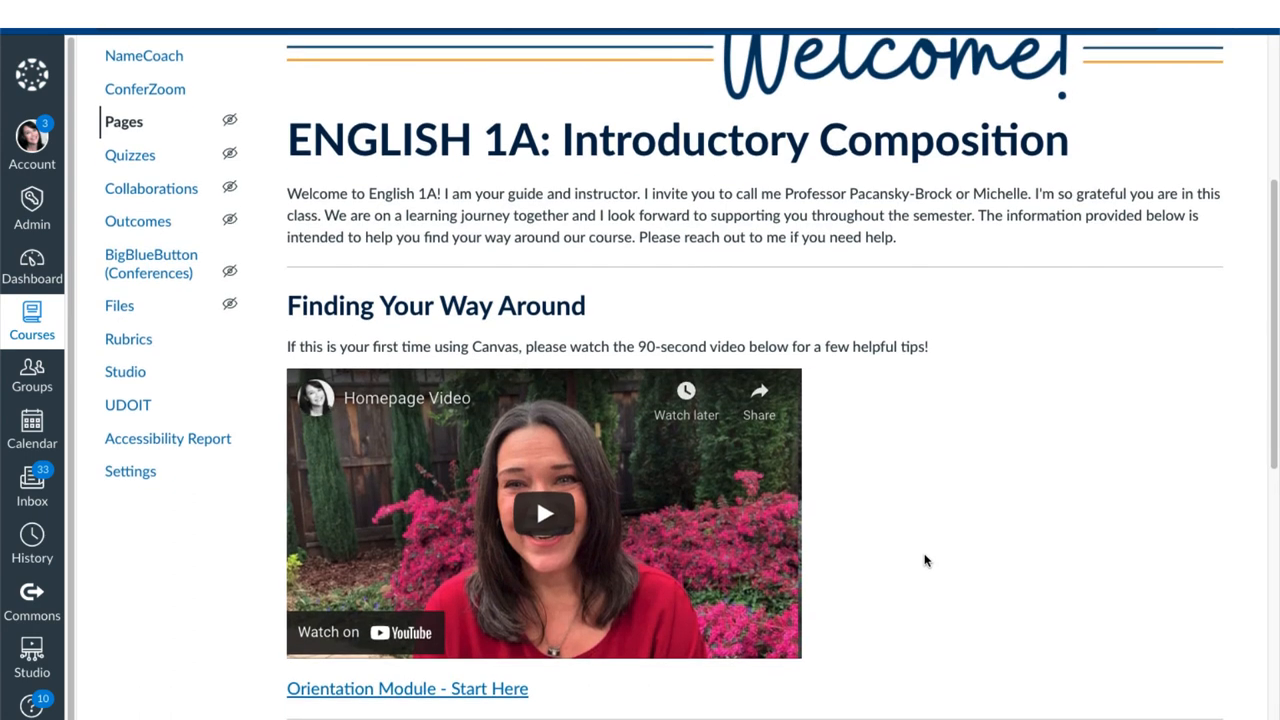
{"action": "scroll", "scroll_direction": "down", "scroll_amount": 3}
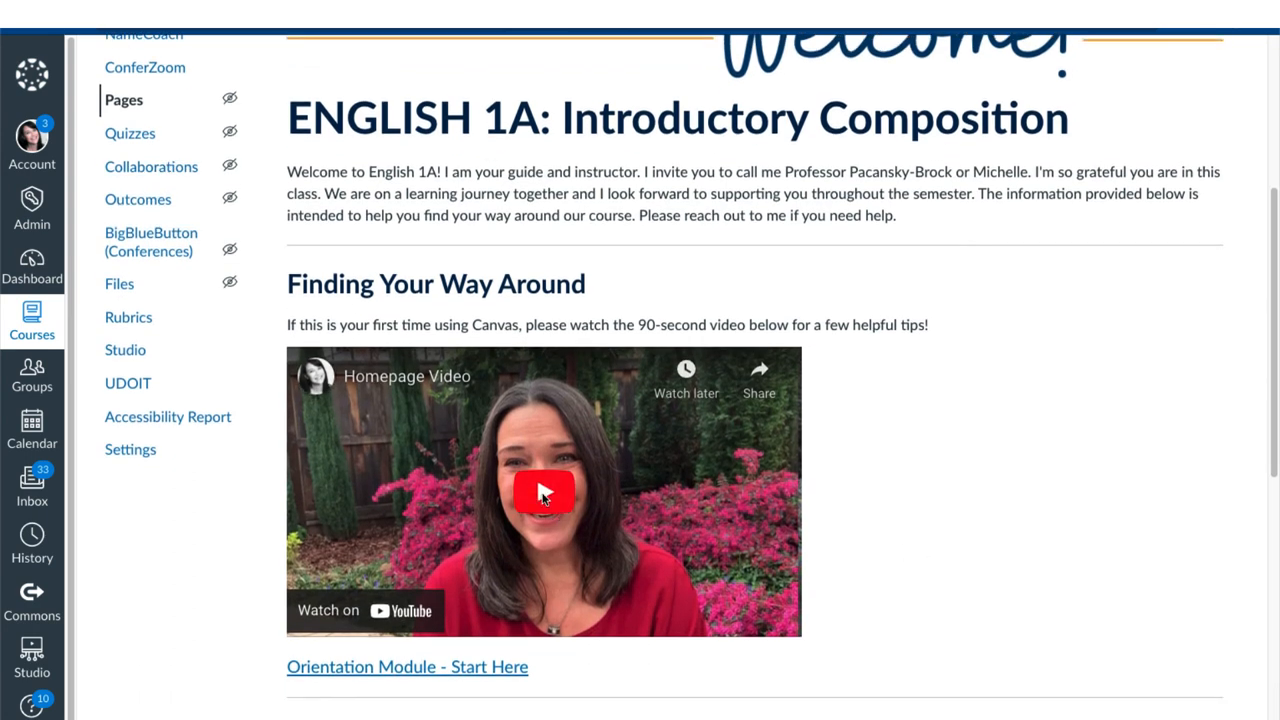
{"action": "left_click", "coordinate": [544, 492]}
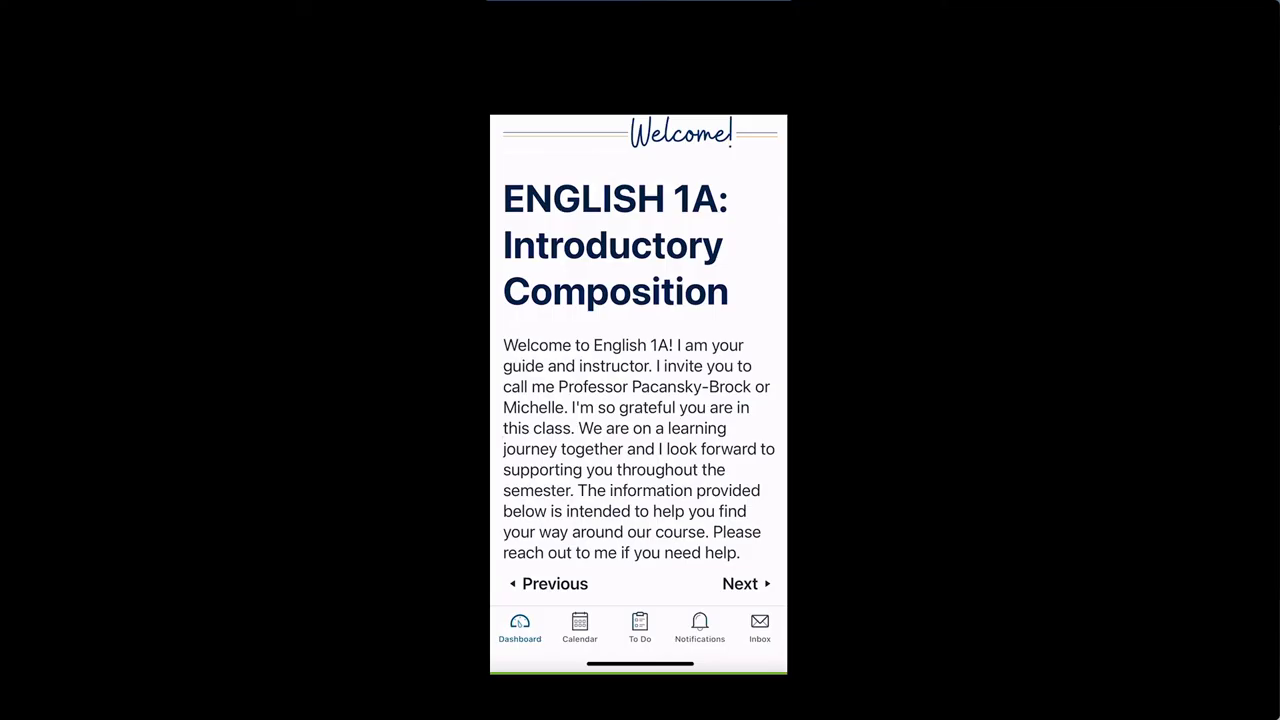
- Play the embedded video full screen in the Canvas Student app
{"action": "scroll", "scroll_direction": "down", "scroll_amount": 3}
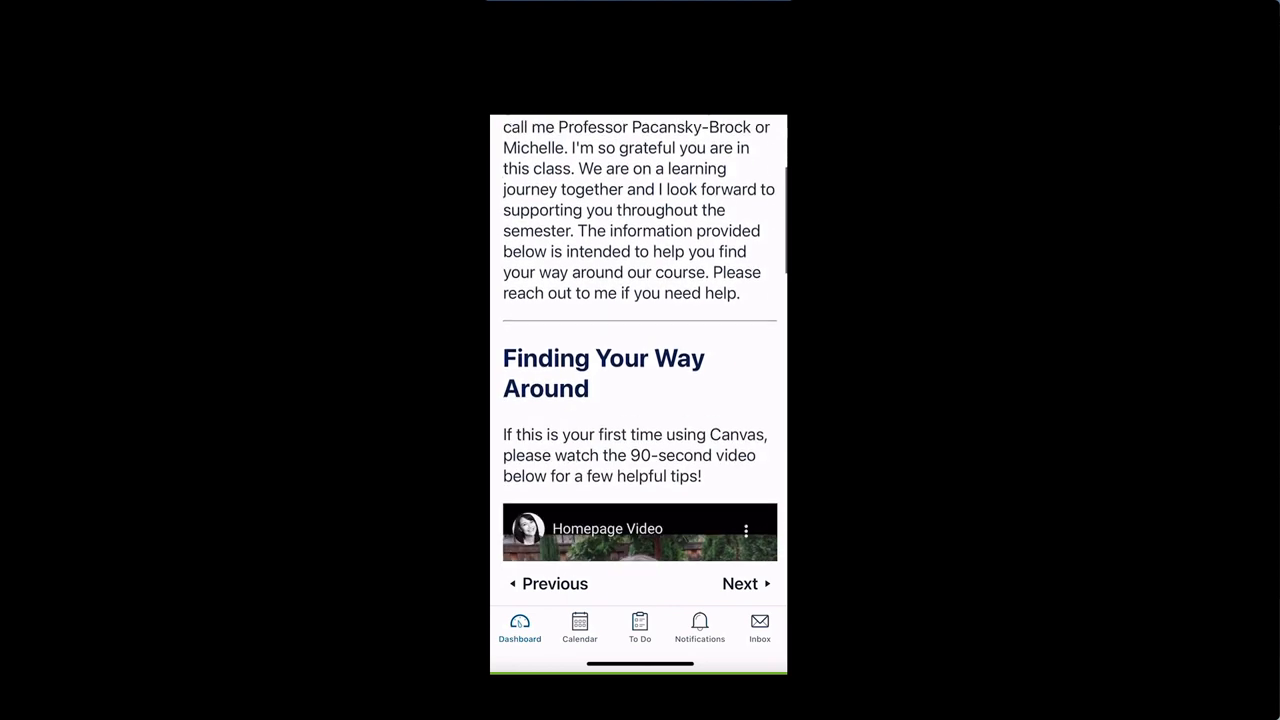
{"action": "scroll", "scroll_direction": "down", "scroll_amount": 3}
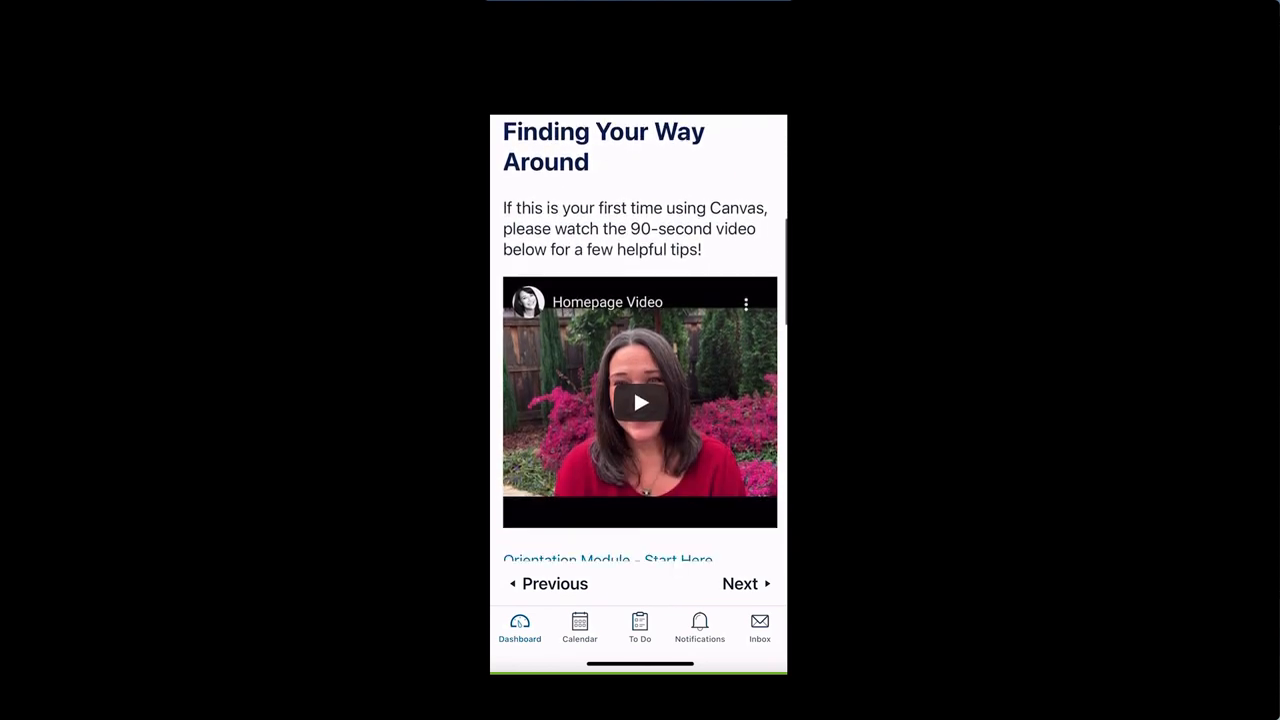
{"action": "scroll", "scroll_direction": "down", "scroll_amount": 3}
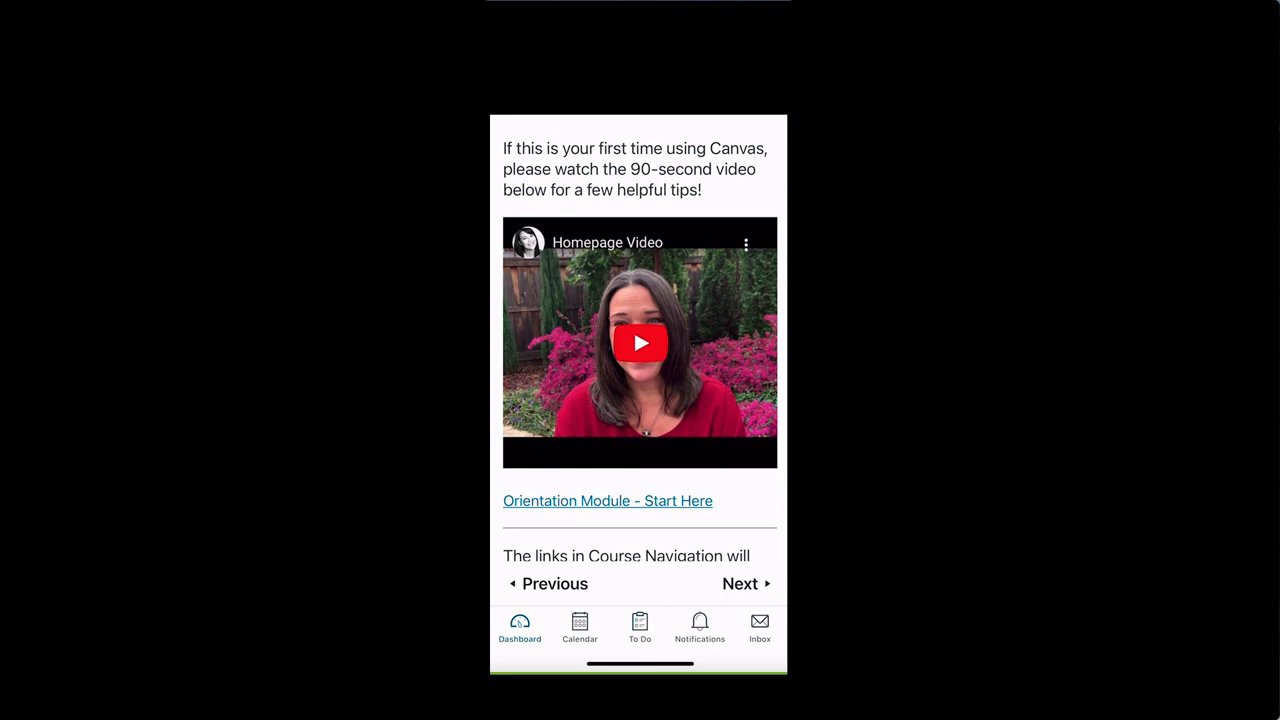
{"action": "left_click", "coordinate": [640, 344]}
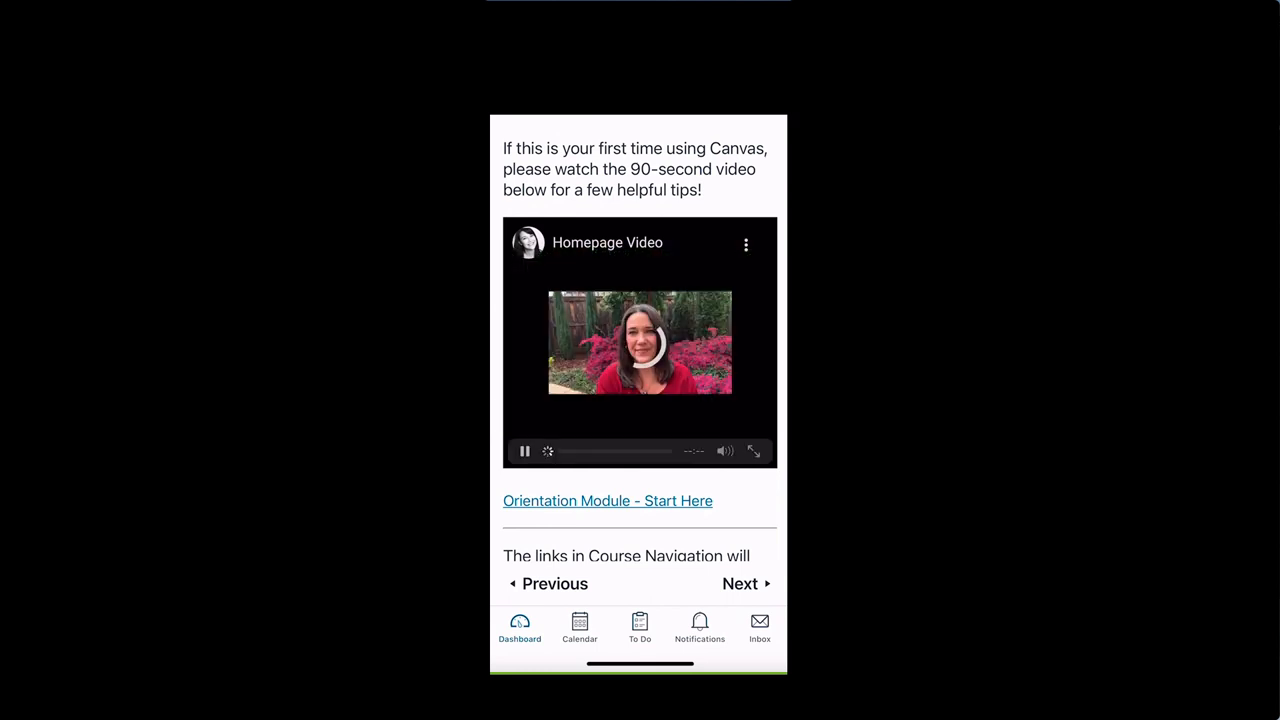
{"action": "left_click", "coordinate": [752, 452]}
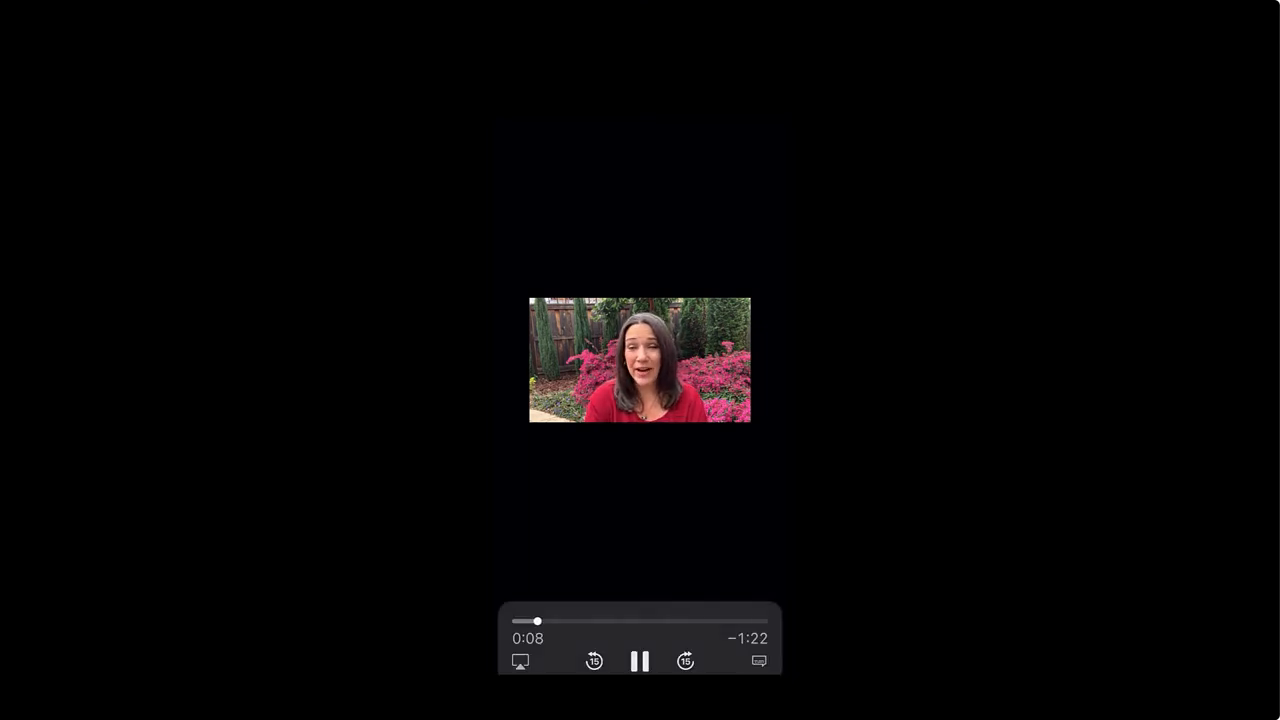
- Turn on English subtitles for the playing video
{"action": "left_click", "coordinate": [758, 660]}
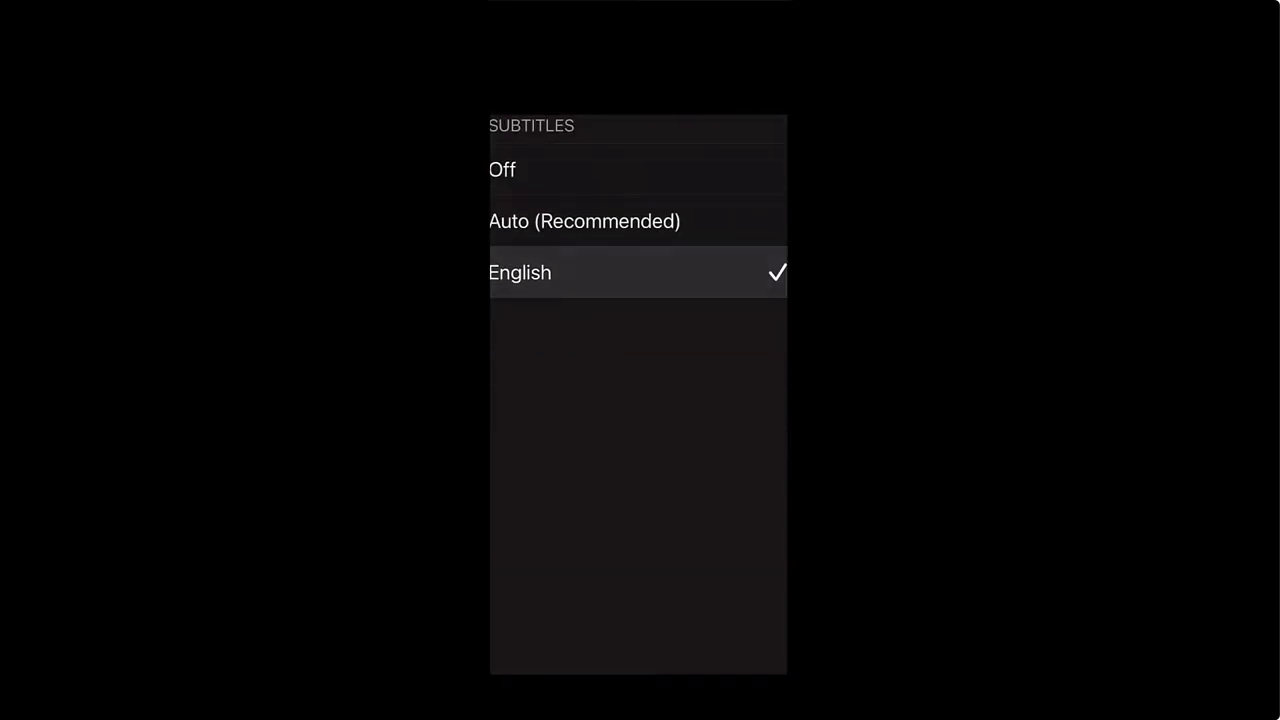
{"action": "left_click", "coordinate": [520, 272]}
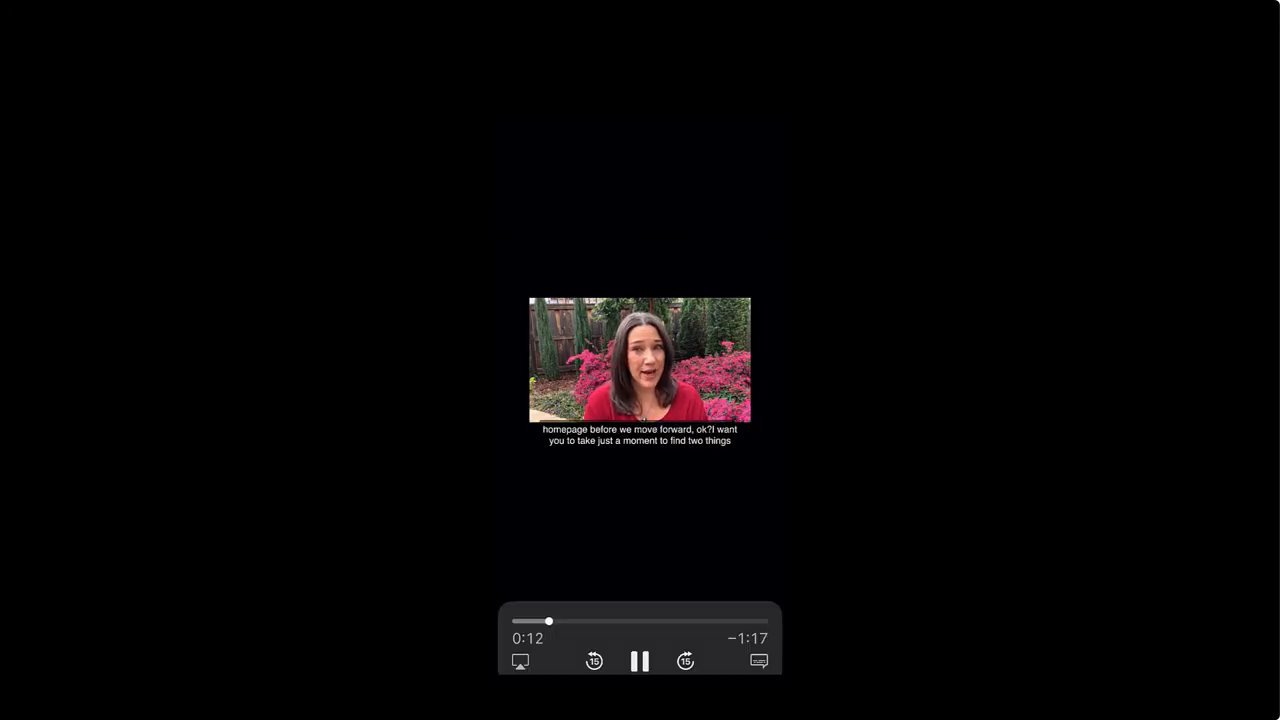